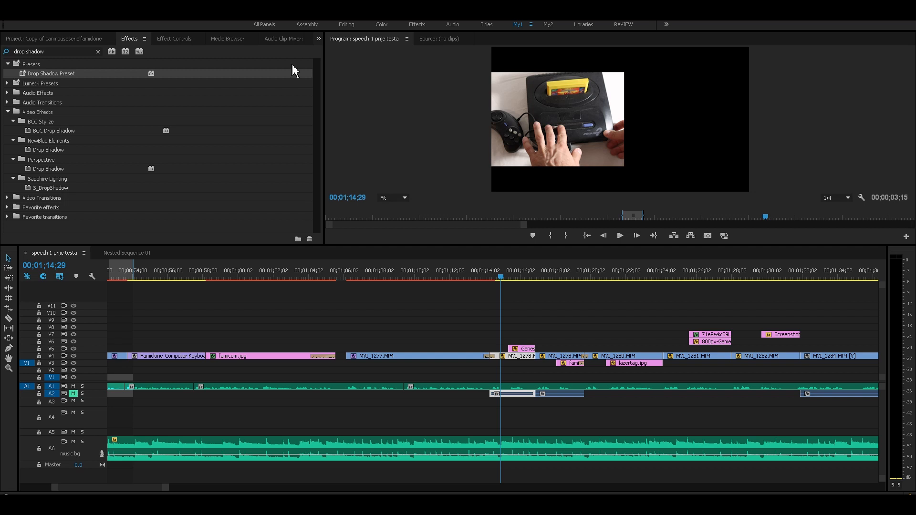
pyautogui.moveTo(299, 202)
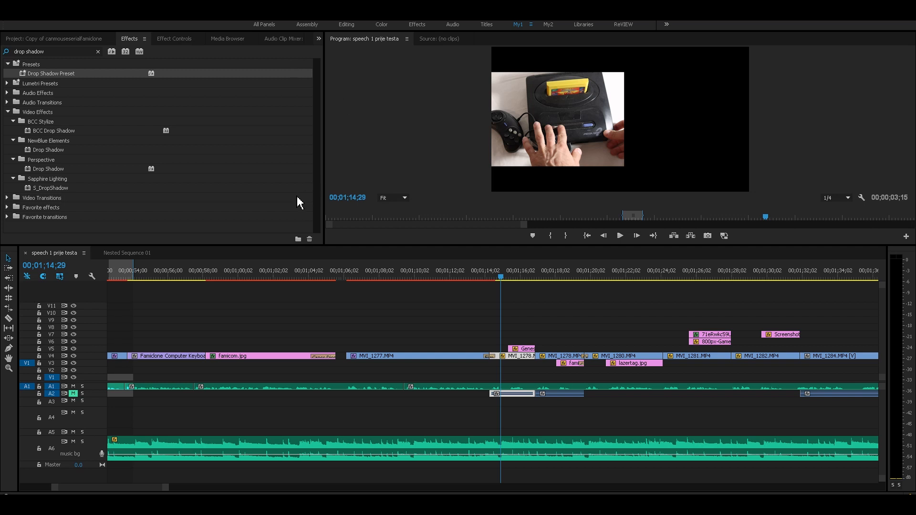
pyautogui.moveTo(487, 157)
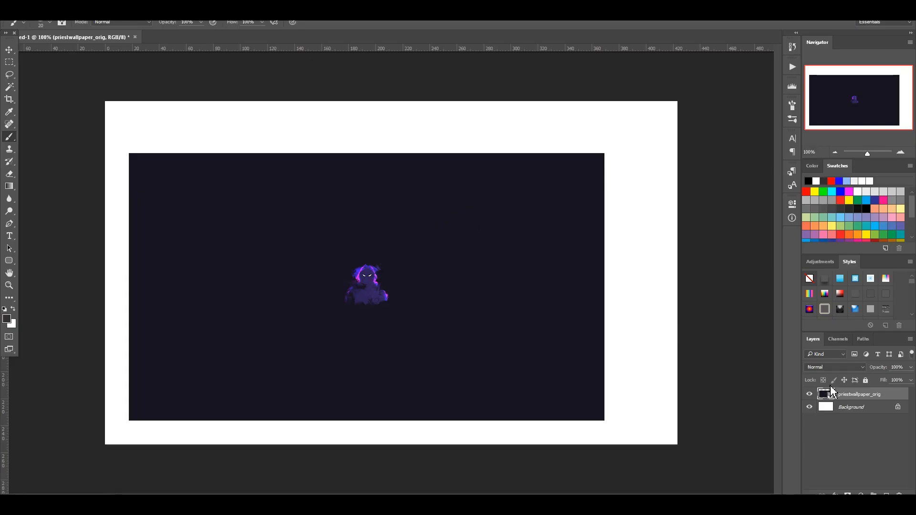
# Enable a 24 px red solid-colour Stroke on the wallpaper layer, positioned Outside.
pyautogui.rightClick(859, 395)
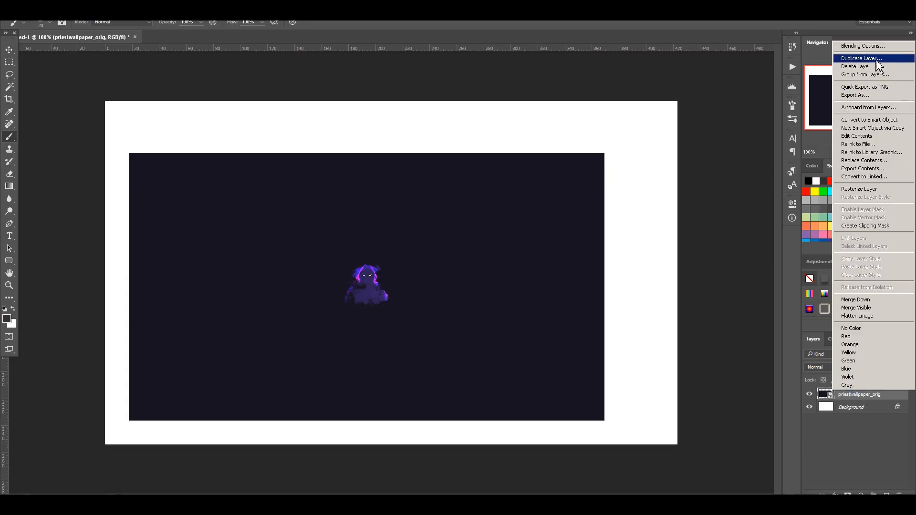
pyautogui.click(864, 45)
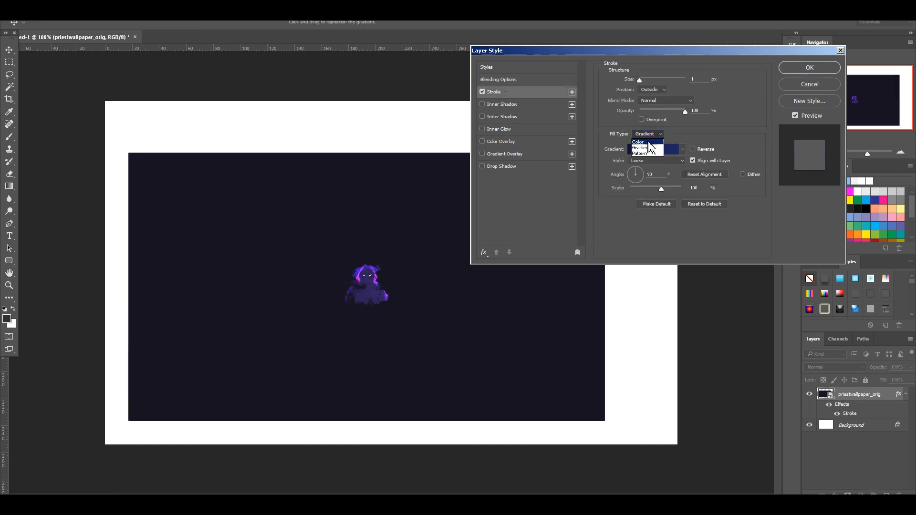
pyautogui.click(638, 141)
pyautogui.write('24')
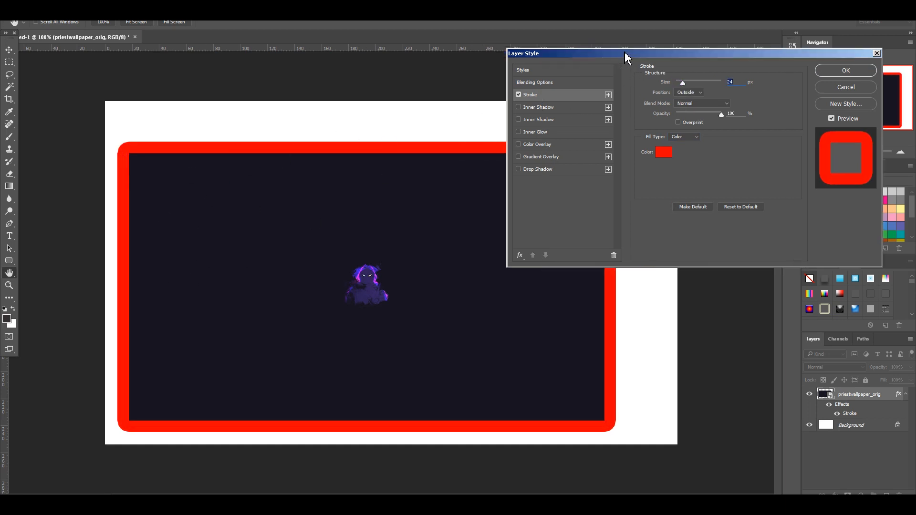
pyautogui.moveTo(587, 98)
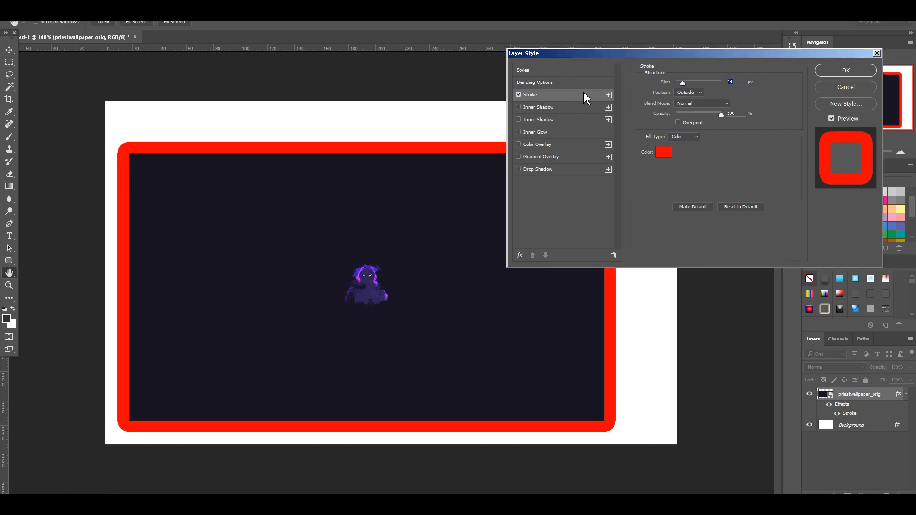
pyautogui.click(845, 87)
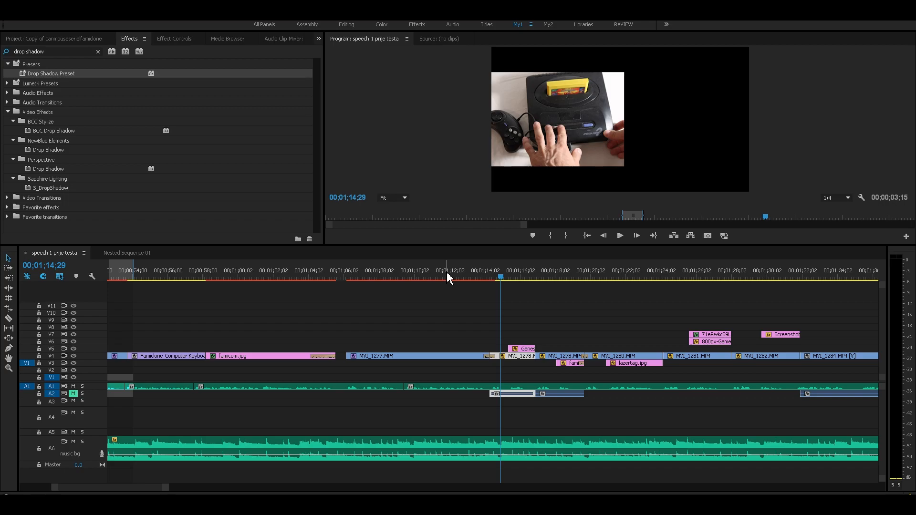
# Apply Alpha Glow to the MVI_1278 clip and raise its Scale from 69 to 72.0.
pyautogui.write('alpha glow')
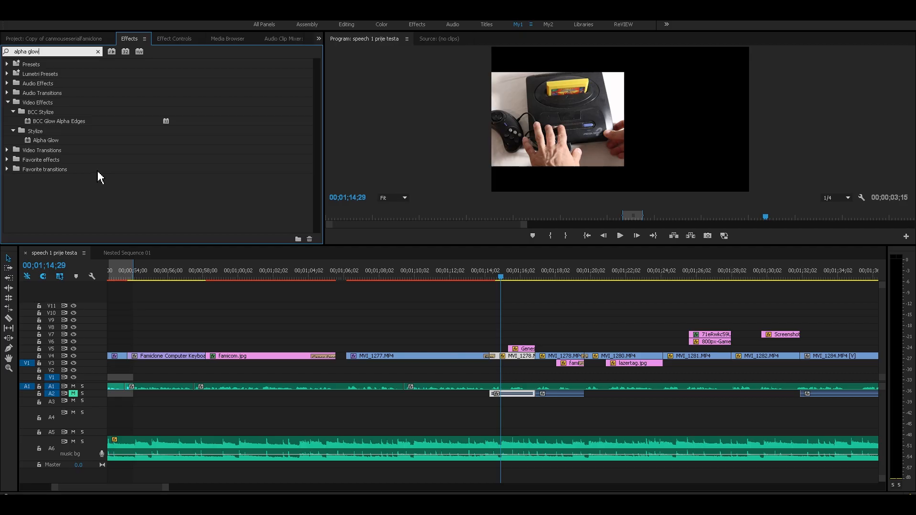
pyautogui.click(45, 140)
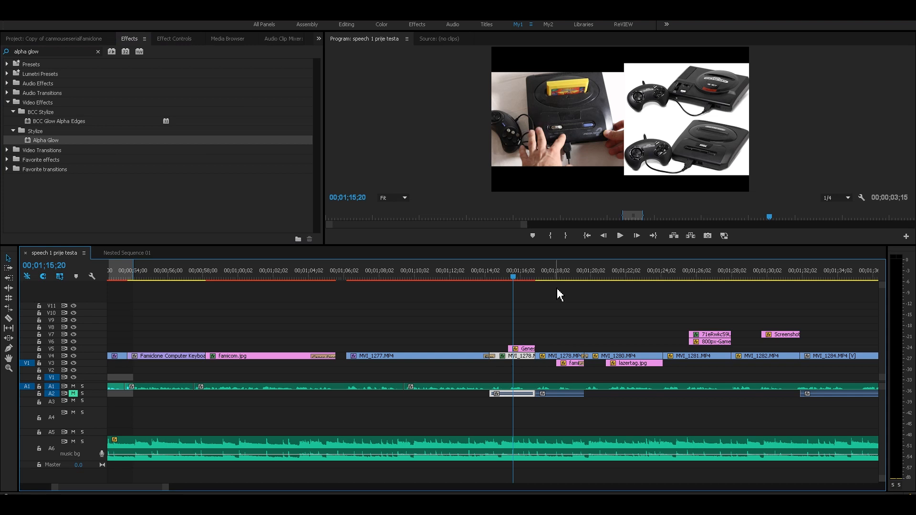
pyautogui.click(174, 38)
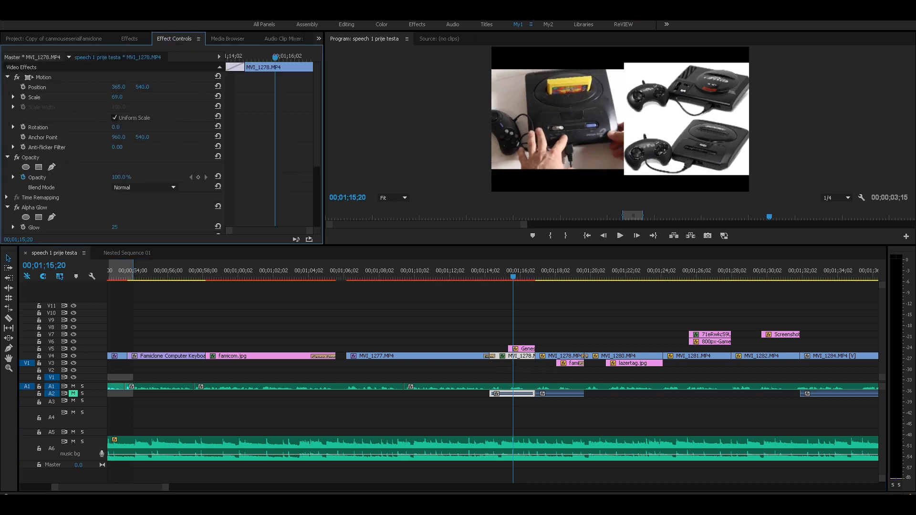
pyautogui.write('72.0')
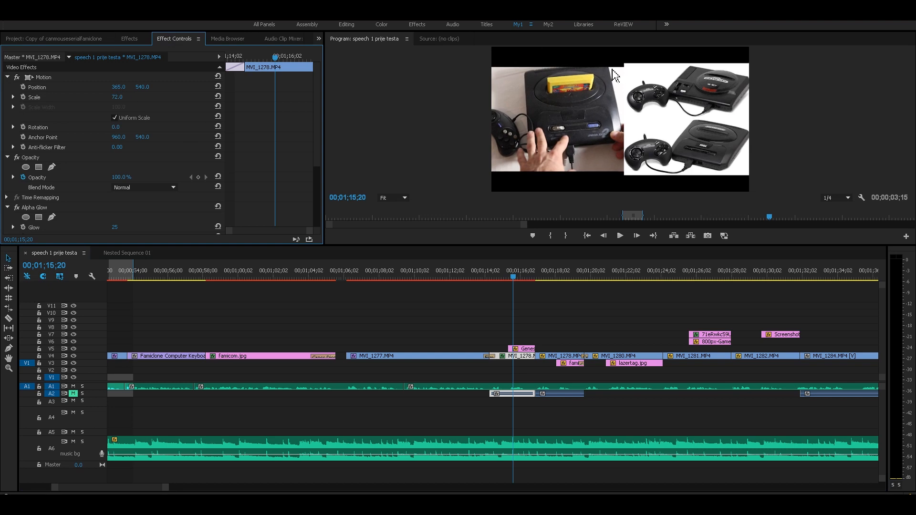
pyautogui.moveTo(469, 103)
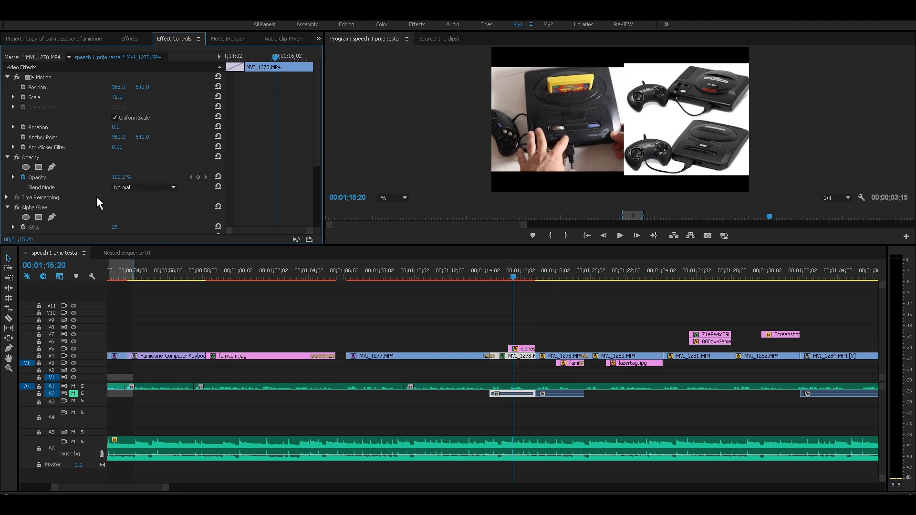
# Nest the console clip and apply Alpha Glow to the nested sequence.
pyautogui.rightClick(501, 356)
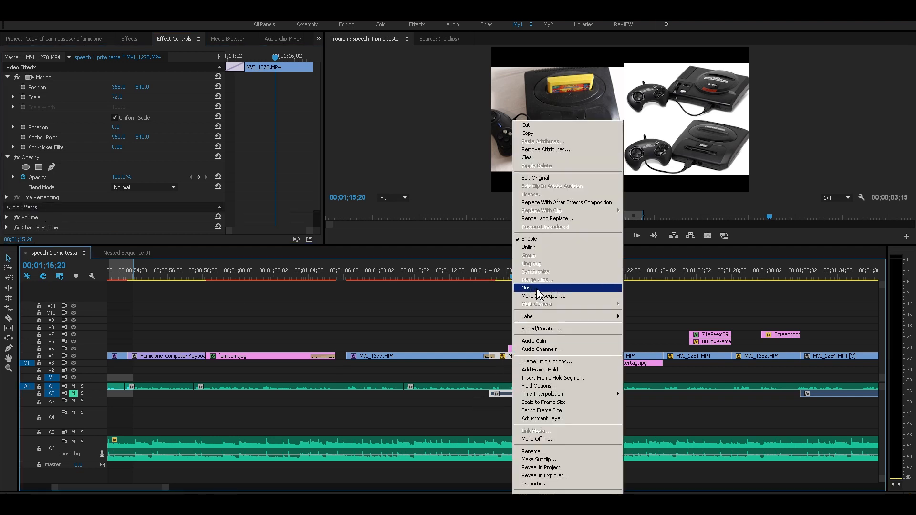
pyautogui.click(528, 287)
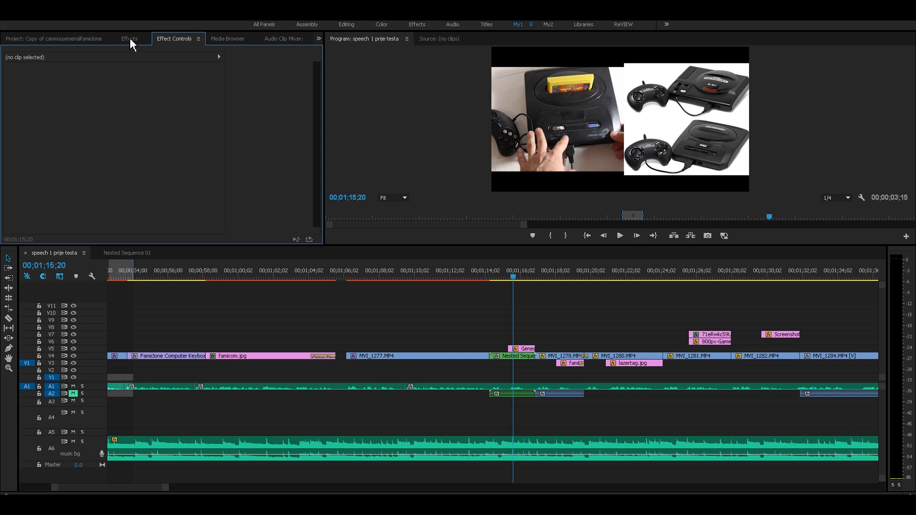
pyautogui.click(129, 38)
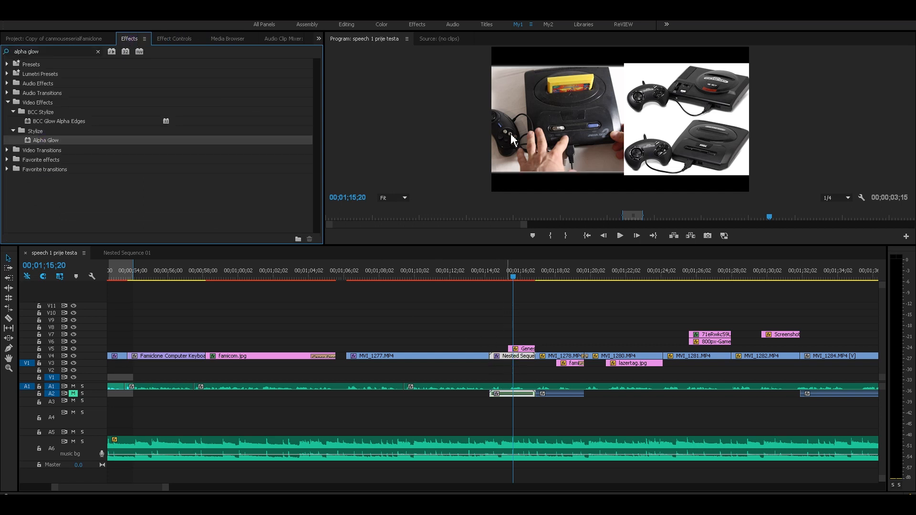
pyautogui.click(173, 38)
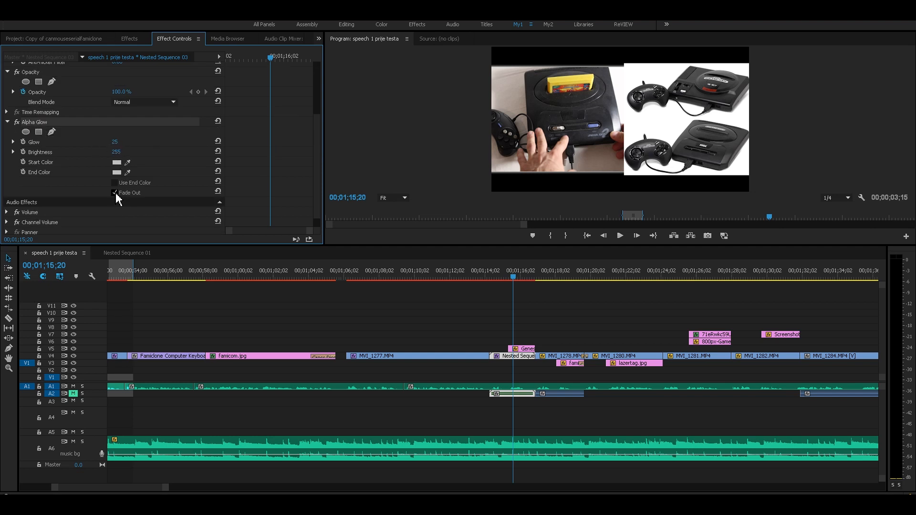
# Turn off the glow's Fade Out and set its colour to red.
pyautogui.click(116, 193)
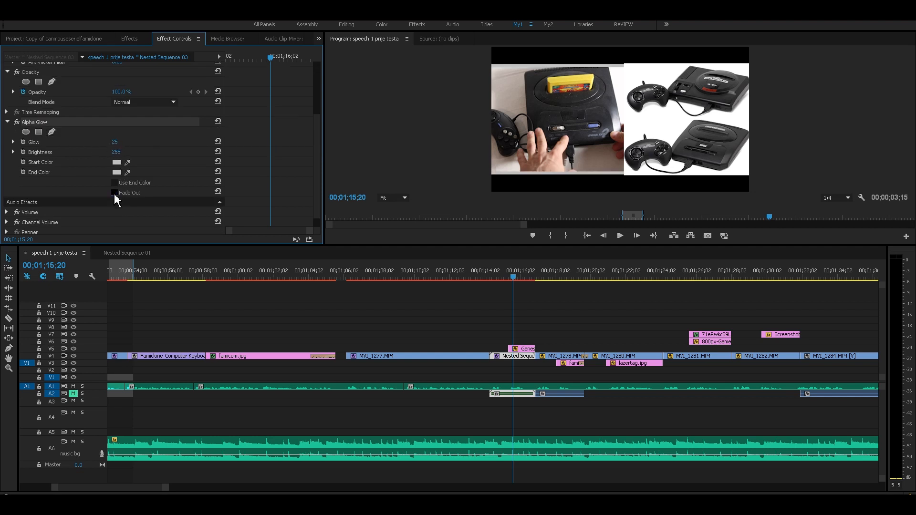
pyautogui.click(115, 163)
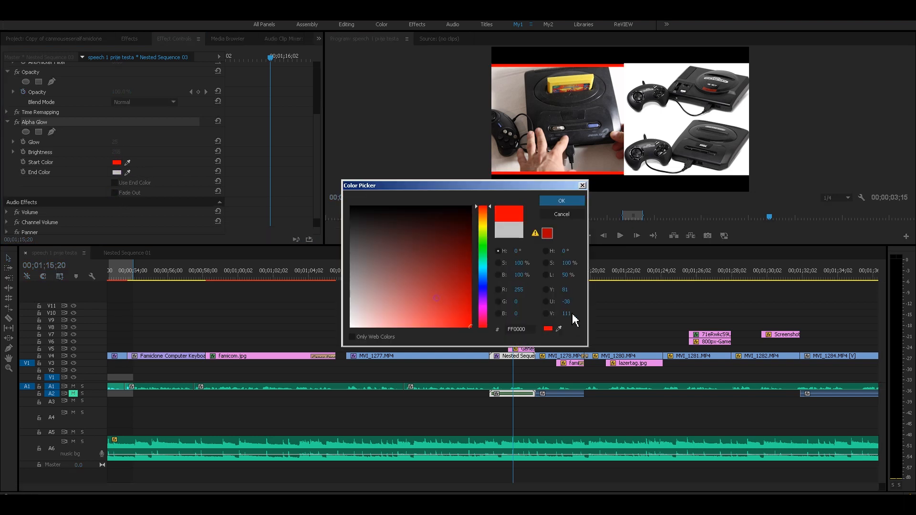
pyautogui.click(560, 201)
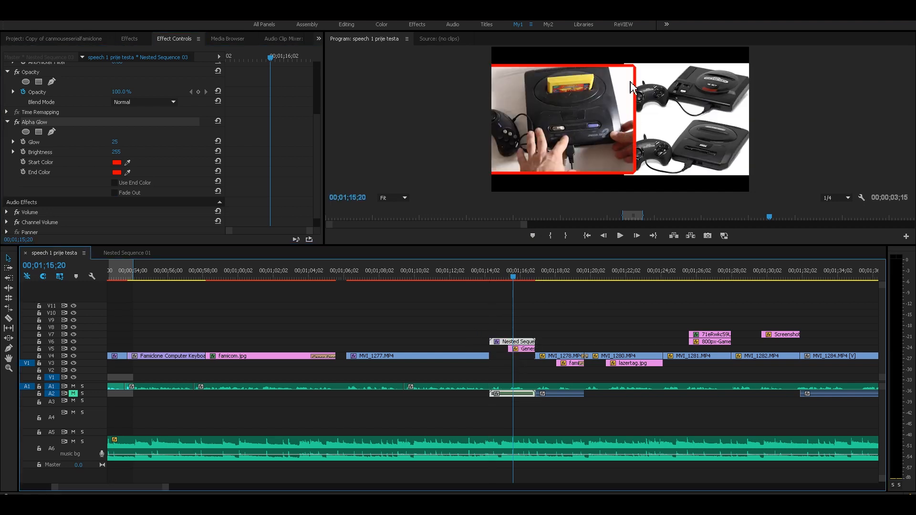
pyautogui.moveTo(133, 43)
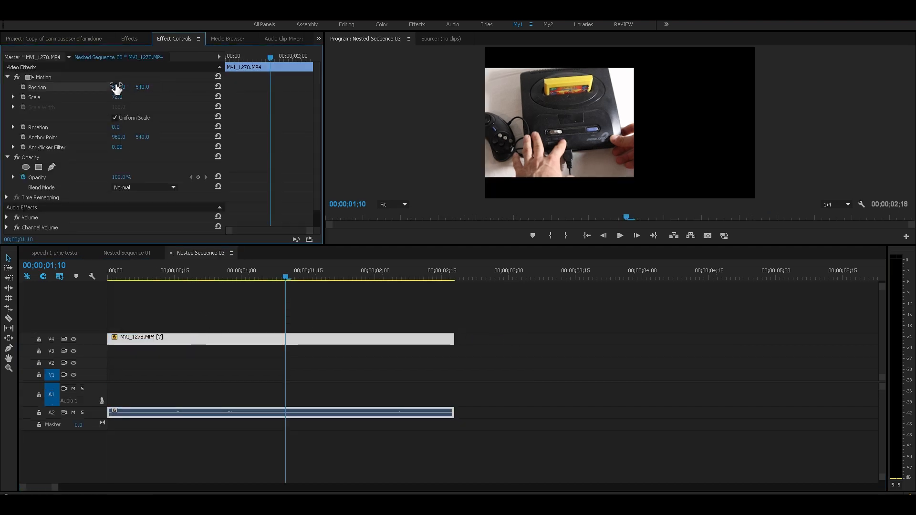
# Switch to the Nested Sequence 01 timeline and close it.
pyautogui.click(129, 39)
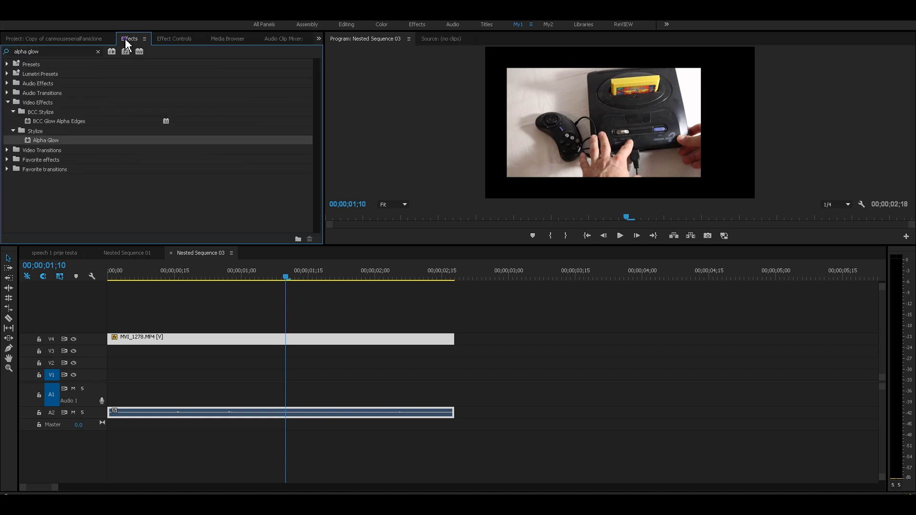
pyautogui.click(127, 252)
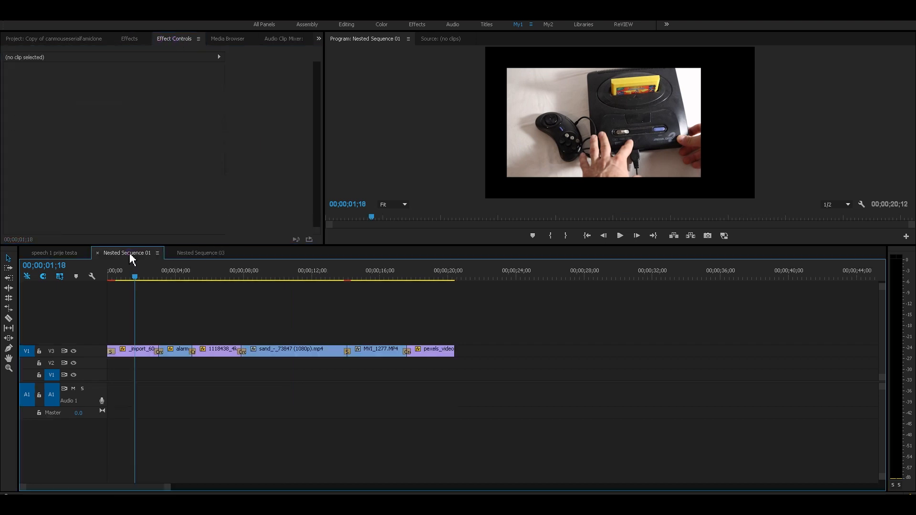
pyautogui.click(54, 252)
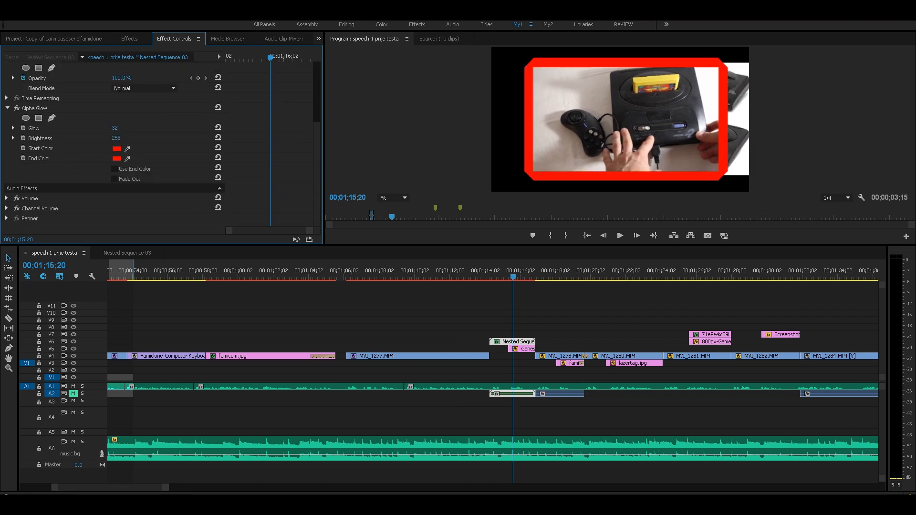
# Scrub Alpha Glow's Glow up to 50 to thicken the red border, then remove the effect.
pyautogui.moveTo(116, 127); pyautogui.dragTo(114, 127)
pyautogui.write('50')
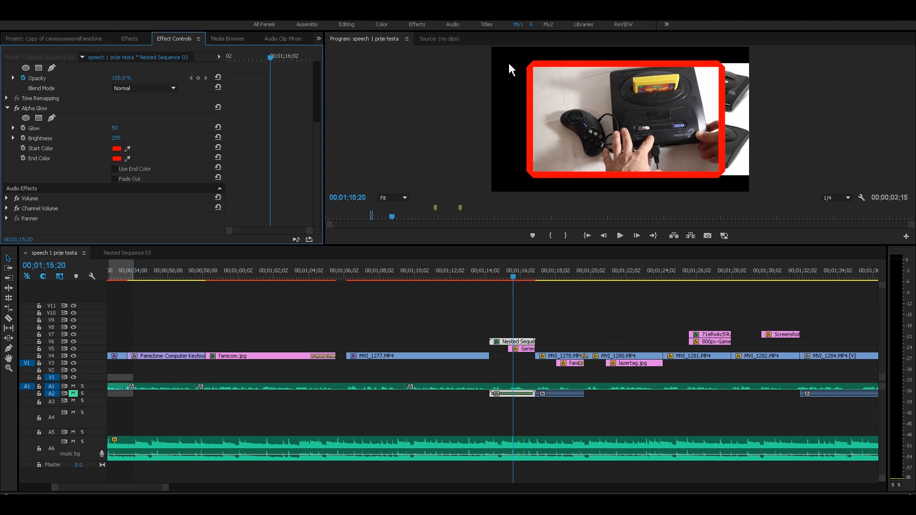
pyautogui.moveTo(532, 77)
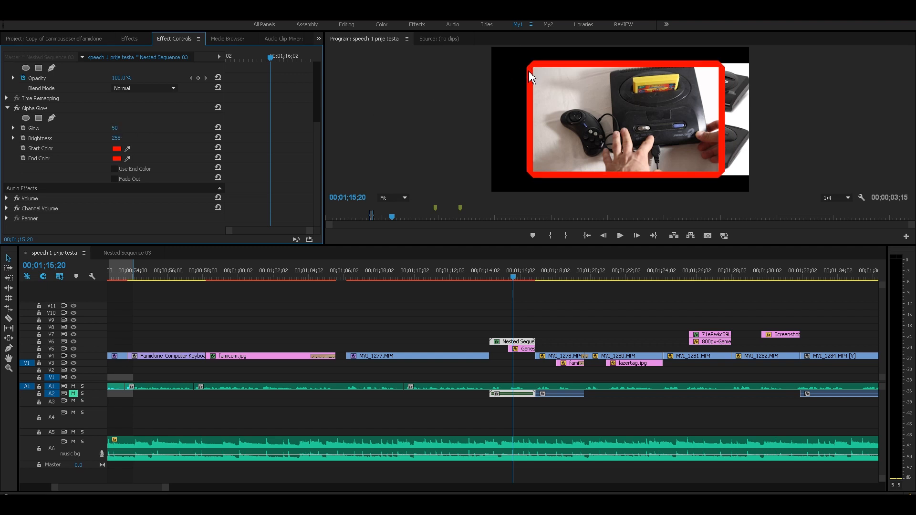
pyautogui.moveTo(538, 80)
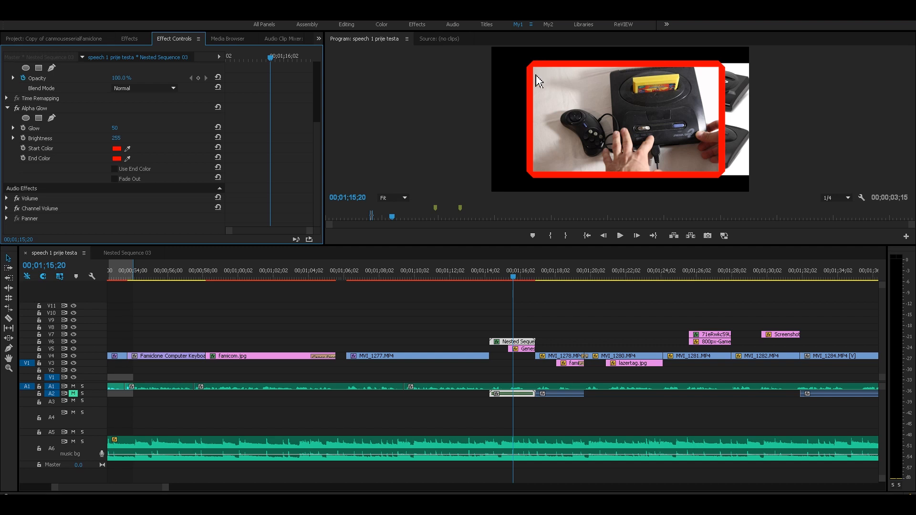
pyautogui.moveTo(660, 171)
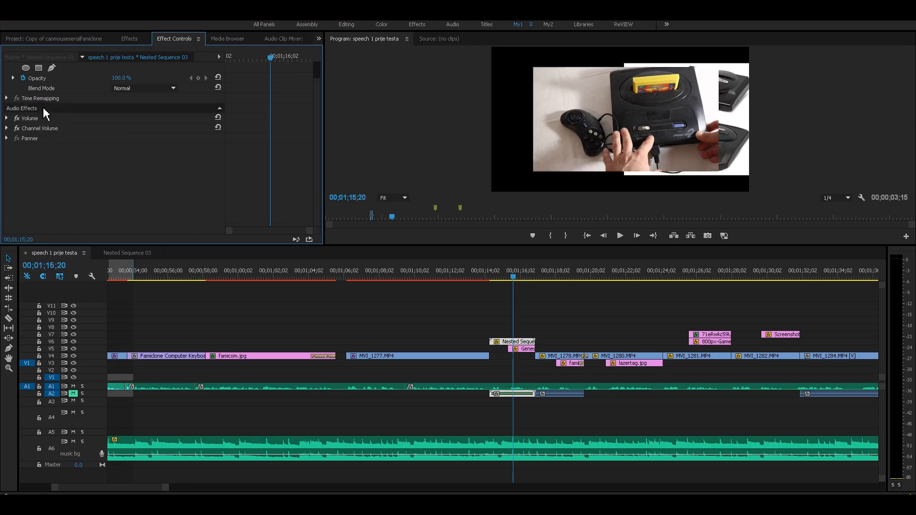
pyautogui.click(129, 38)
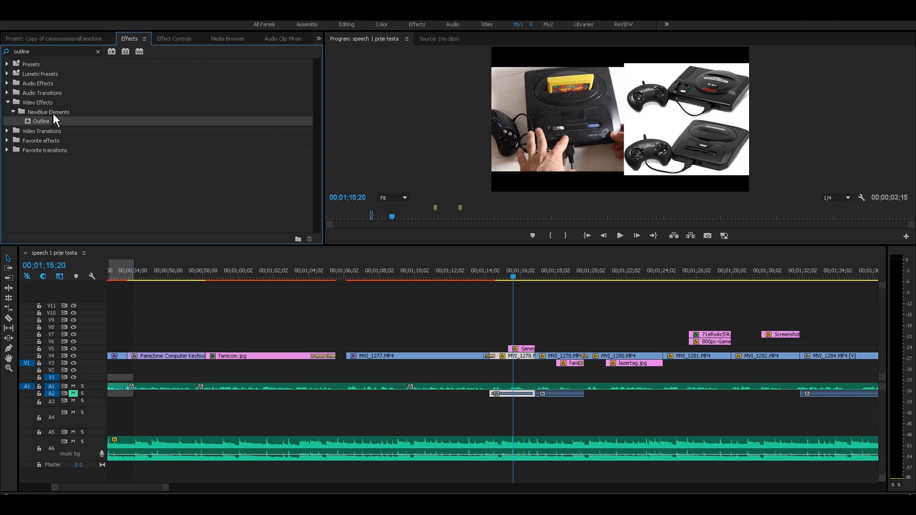
pyautogui.moveTo(51, 127)
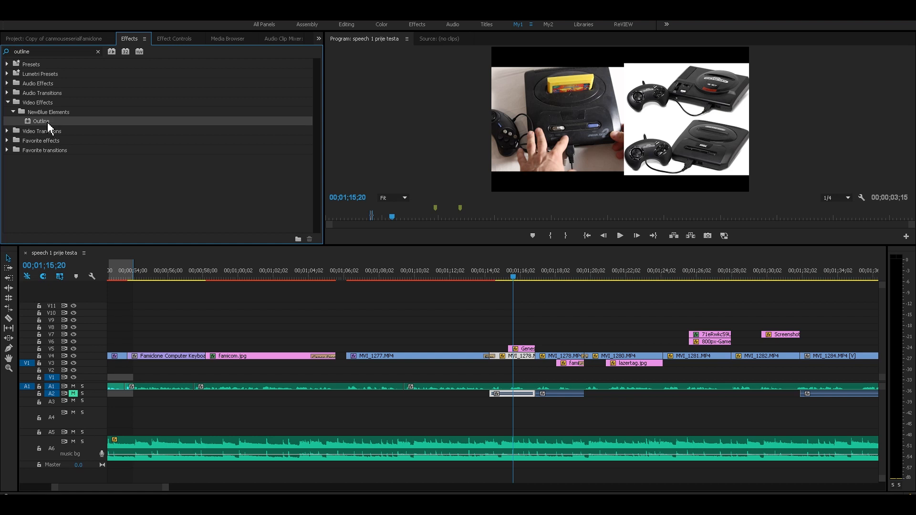
# Apply NewBlue Elements Outline to GenesisModels.jpg for a thick red border.
pyautogui.click(173, 38)
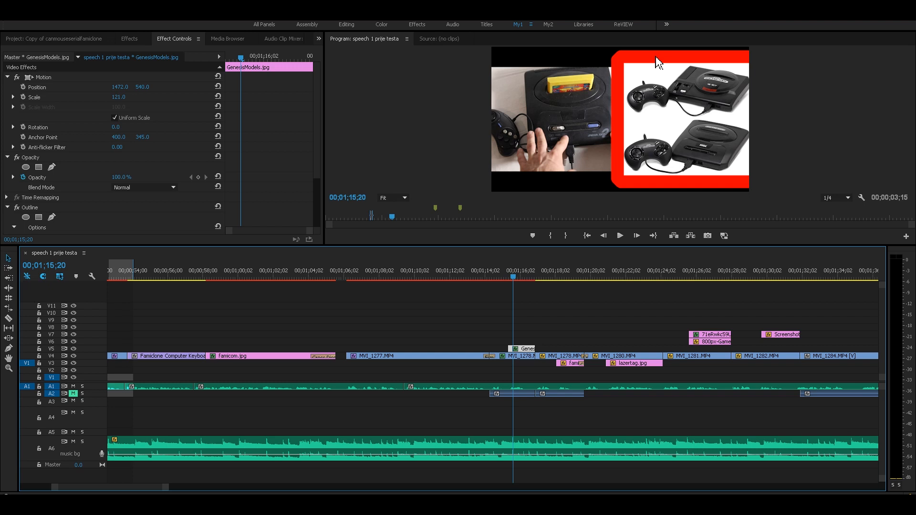
pyautogui.moveTo(515, 322)
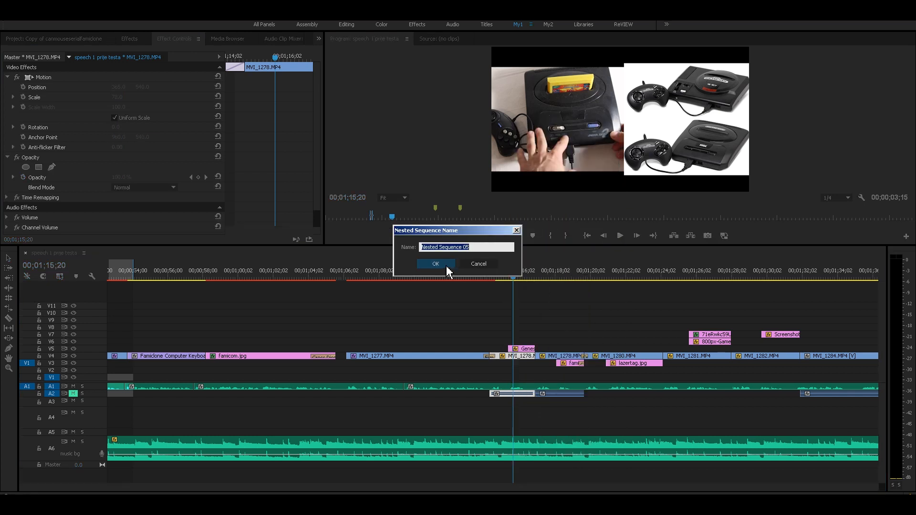
# Confirm Nested Sequence 05, apply the NewBlue Outline and shift the clip sideways in frame.
pyautogui.click(436, 264)
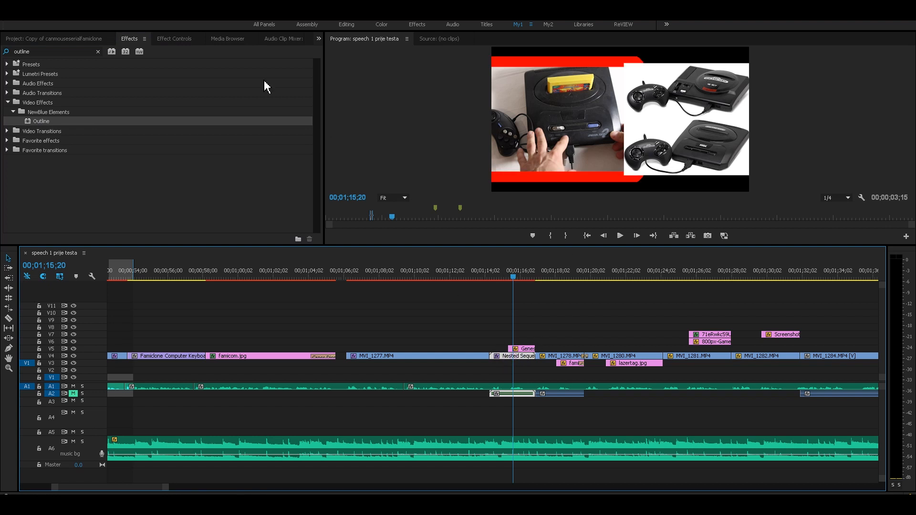
pyautogui.click(174, 39)
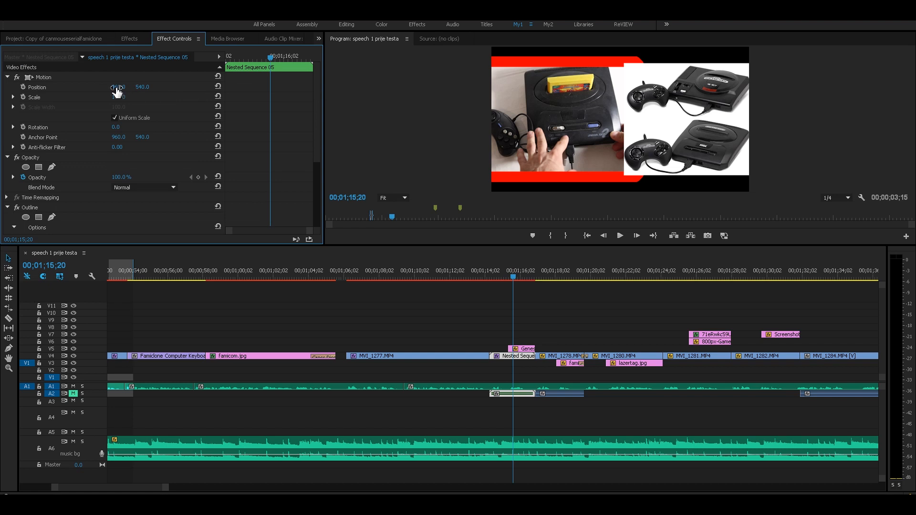
pyautogui.moveTo(119, 87); pyautogui.dragTo(135, 86)
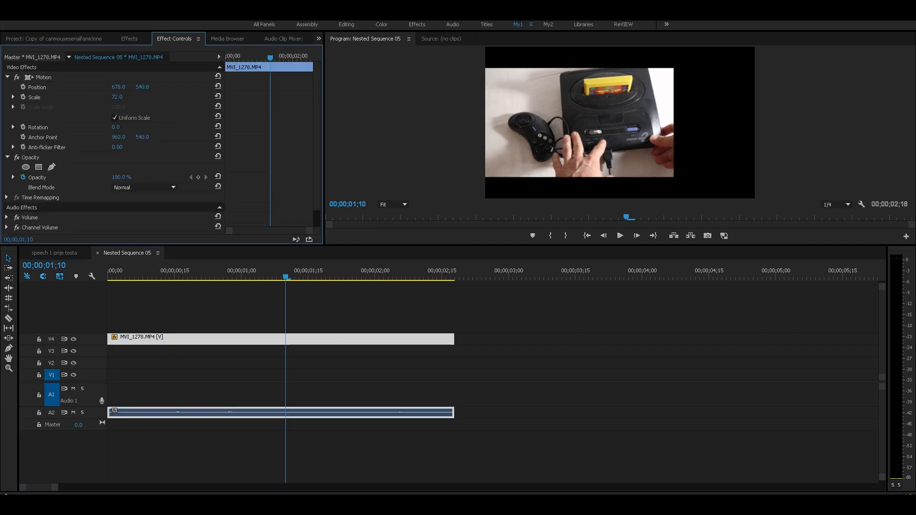
# Reveal the console clip inside Nested Sequence 05.
pyautogui.click(129, 38)
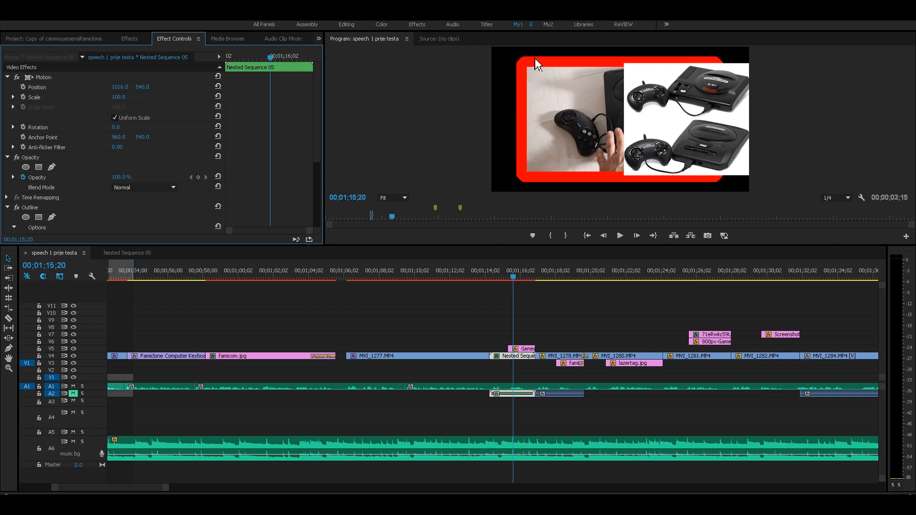
pyautogui.moveTo(530, 162)
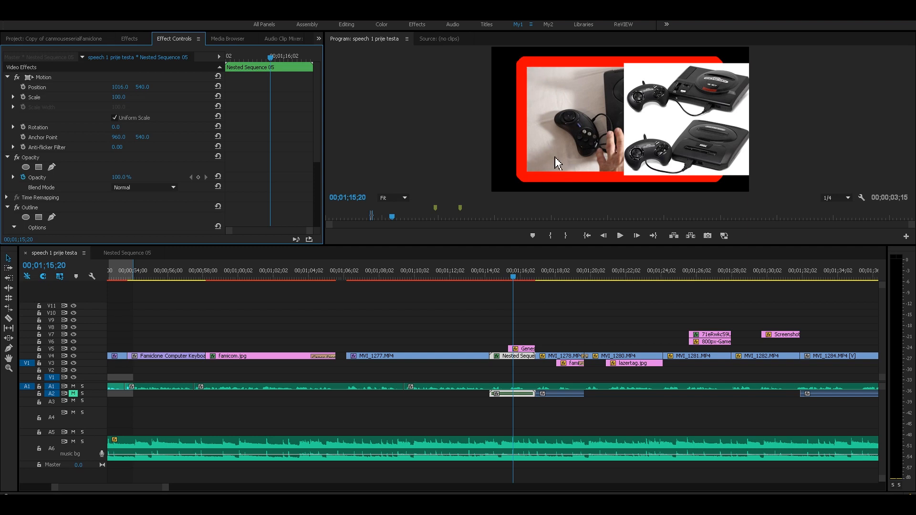
pyautogui.moveTo(319, 158)
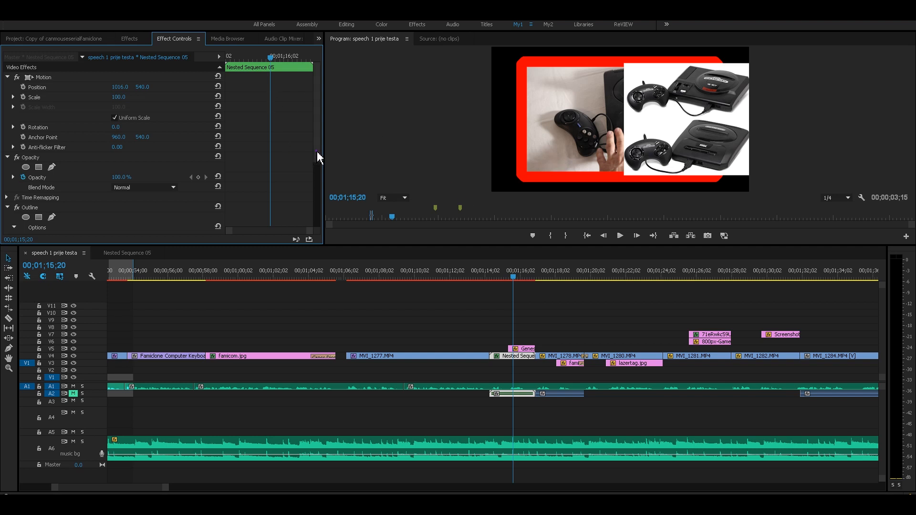
pyautogui.scroll(-3)
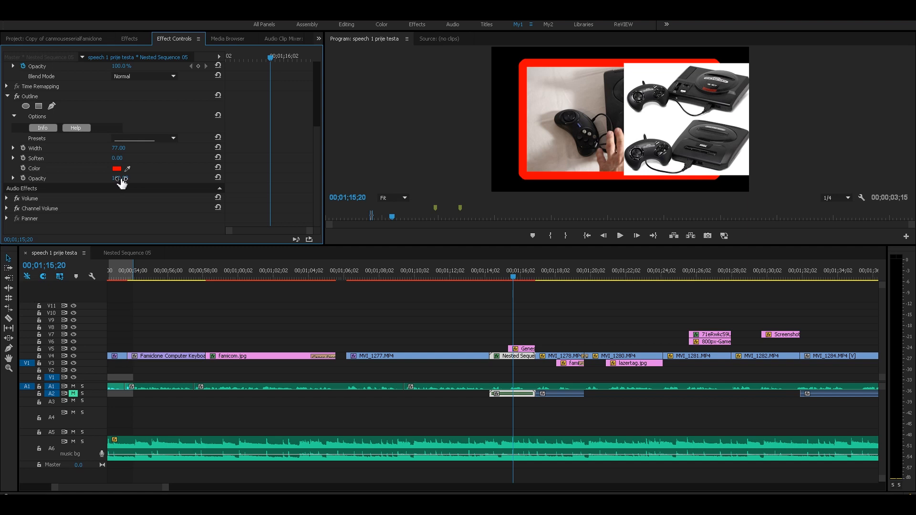
pyautogui.click(129, 38)
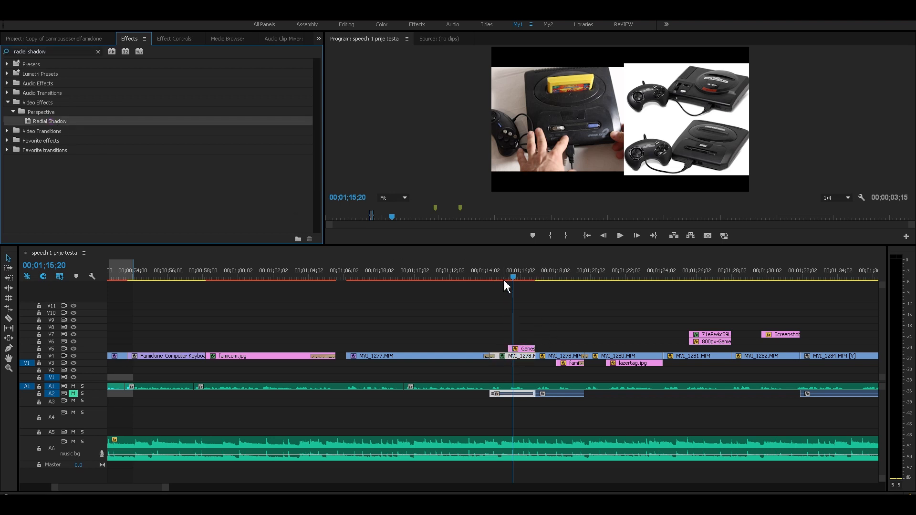
# Set Radial Shadow's colour to red at 100% opacity with Resize Layer enabled.
pyautogui.click(174, 38)
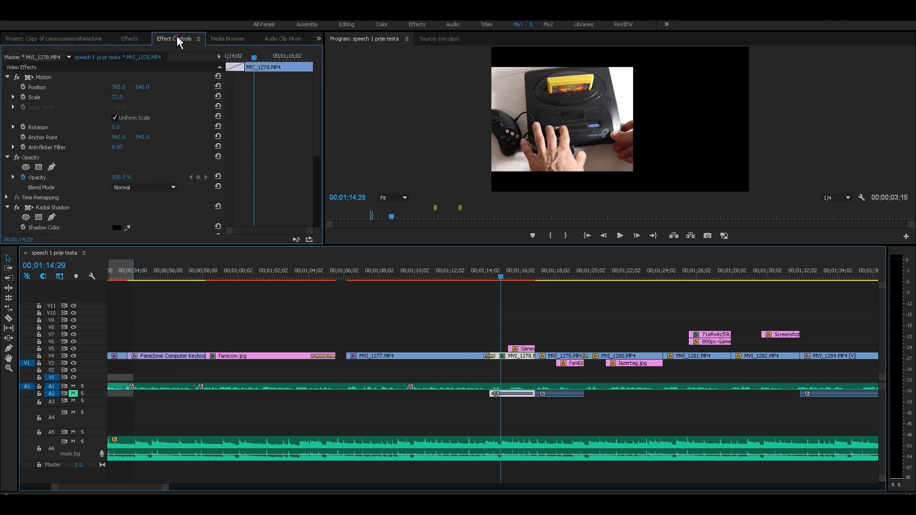
pyautogui.scroll(-3)
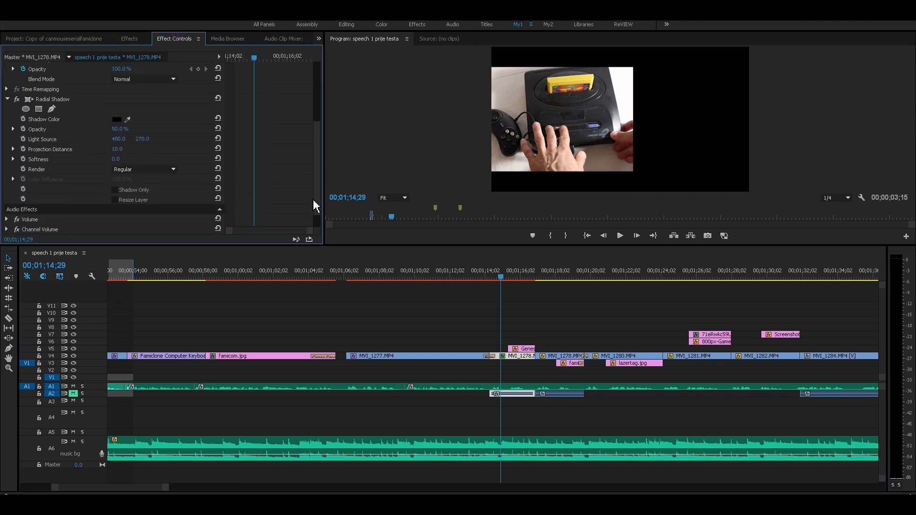
pyautogui.click(117, 120)
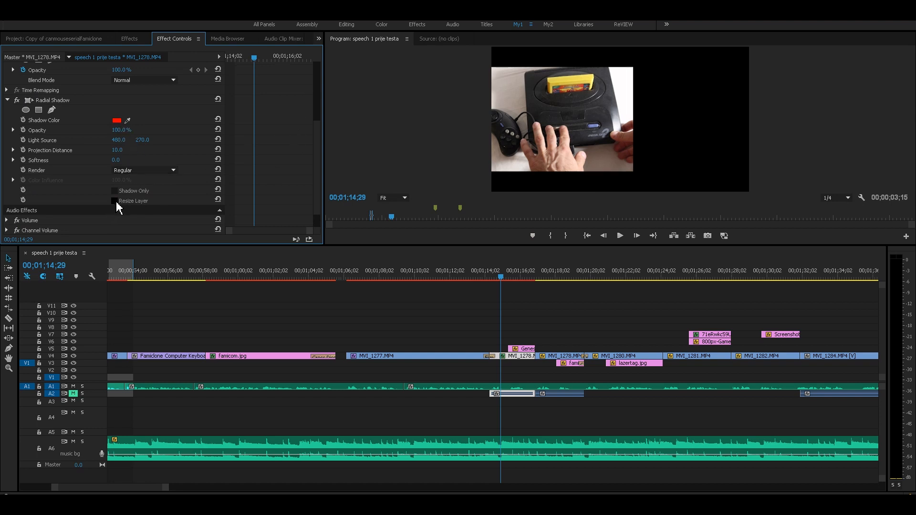
pyautogui.click(115, 200)
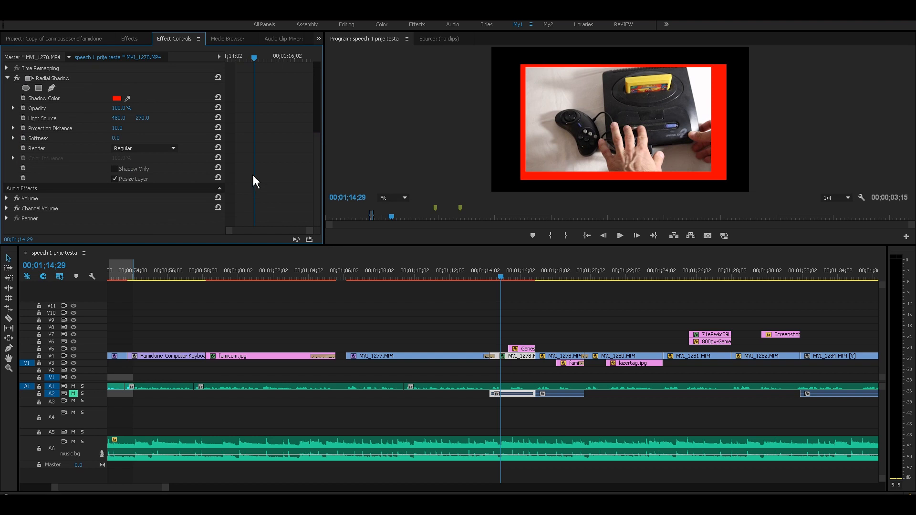
pyautogui.moveTo(637, 130)
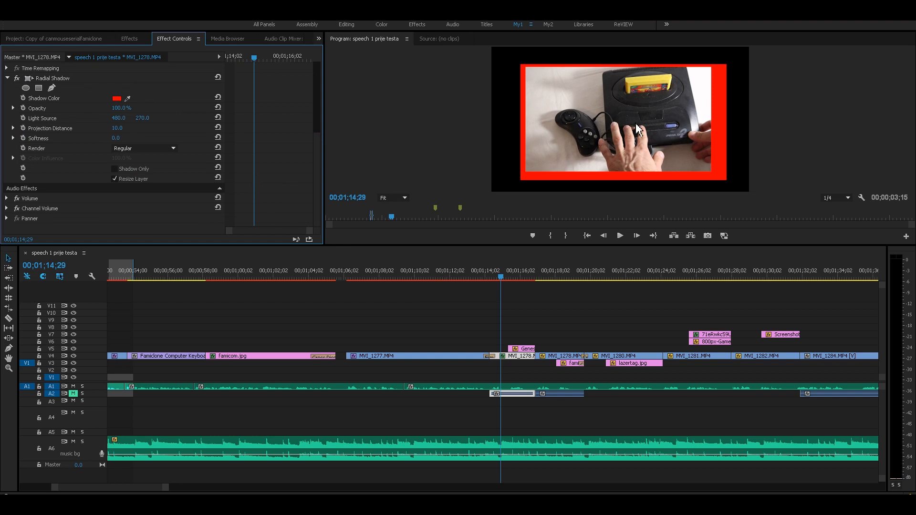
pyautogui.moveTo(732, 76)
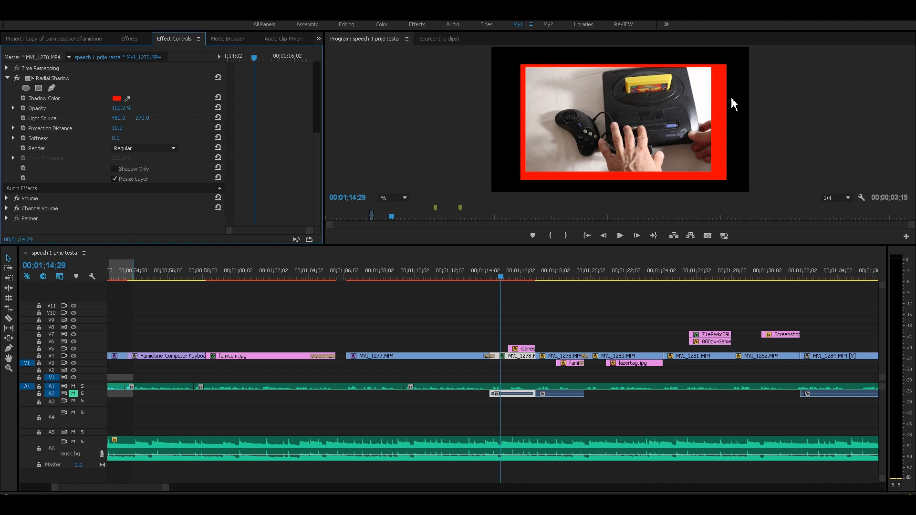
pyautogui.moveTo(750, 82)
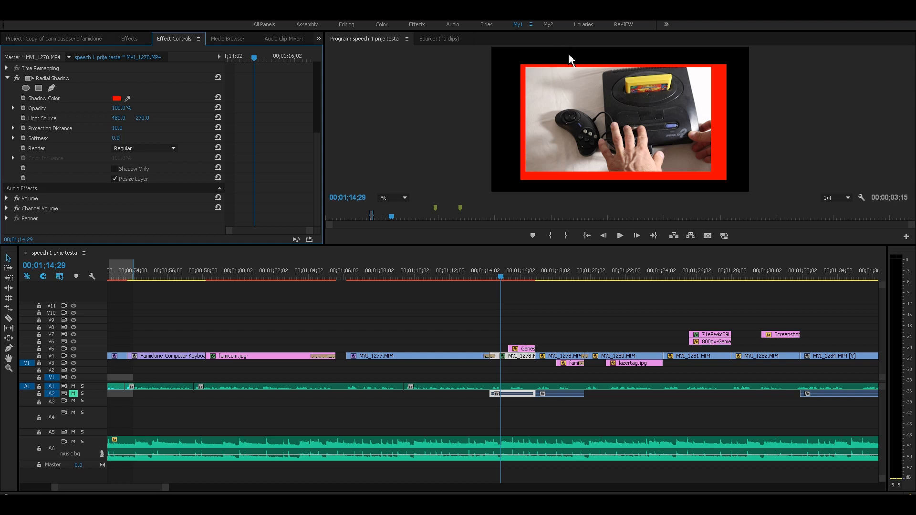
pyautogui.moveTo(507, 105)
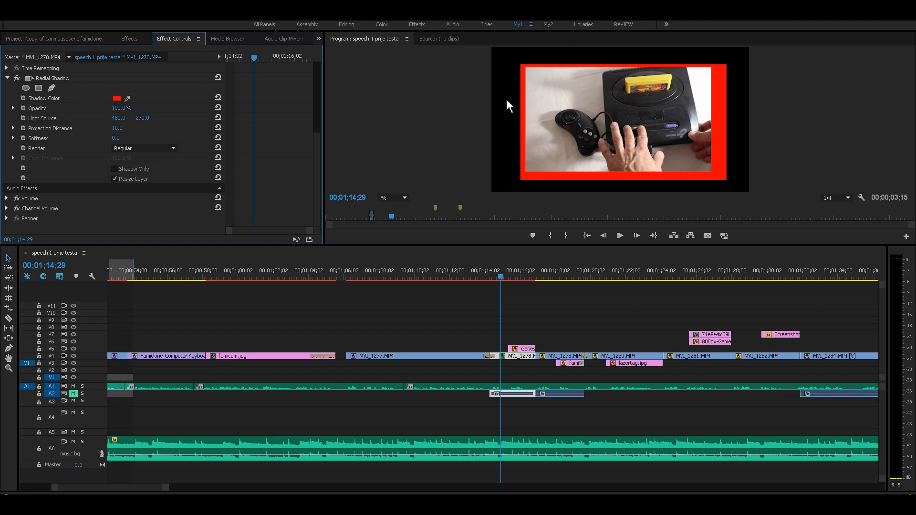
pyautogui.moveTo(718, 118)
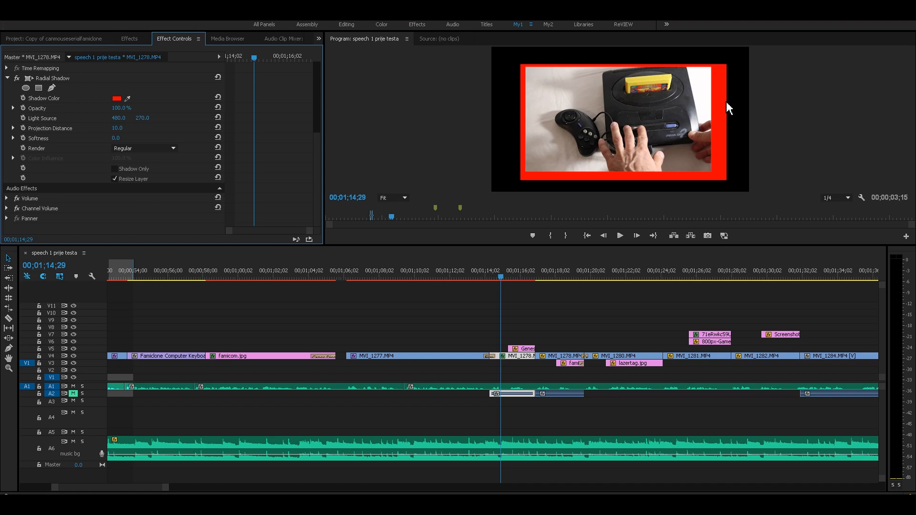
pyautogui.moveTo(172, 142)
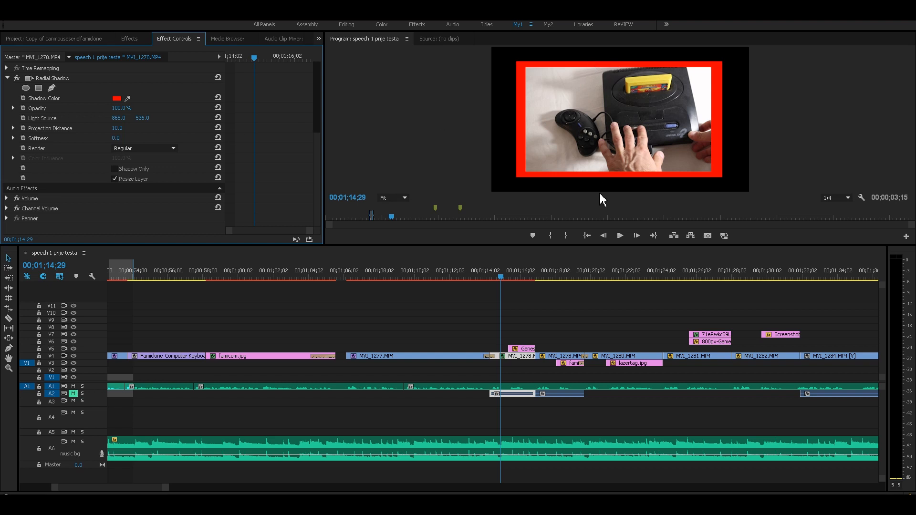
pyautogui.moveTo(577, 183)
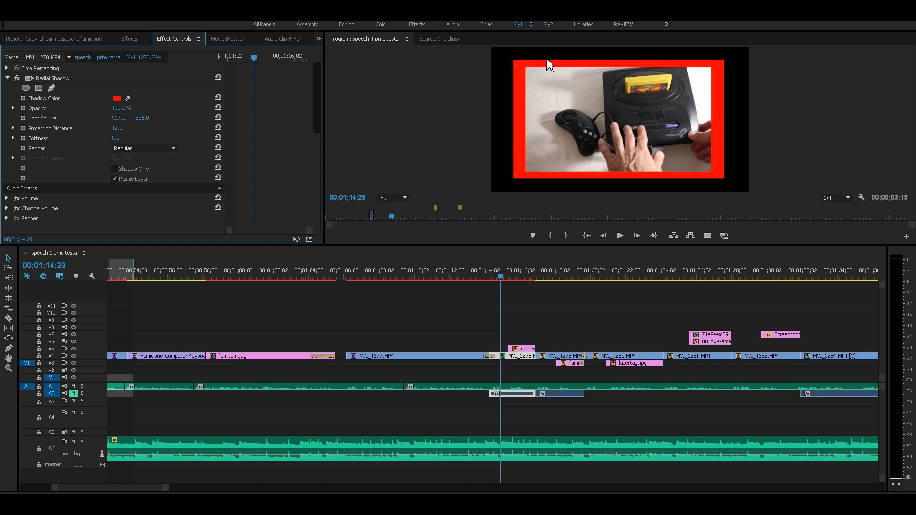
pyautogui.moveTo(581, 186)
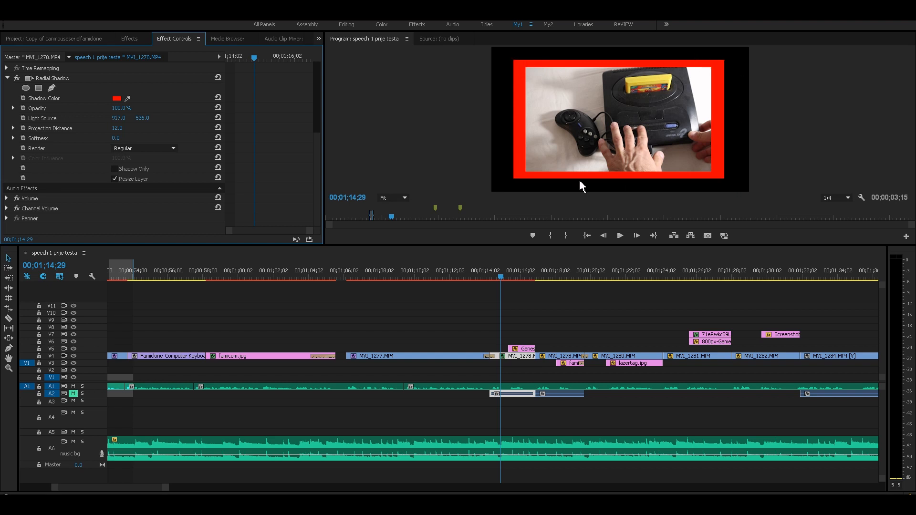
pyautogui.moveTo(514, 184)
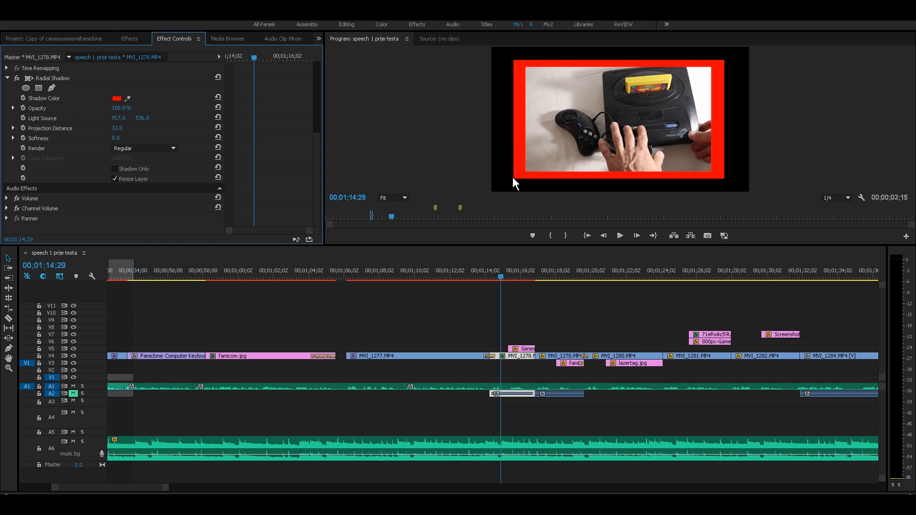
pyautogui.moveTo(528, 181)
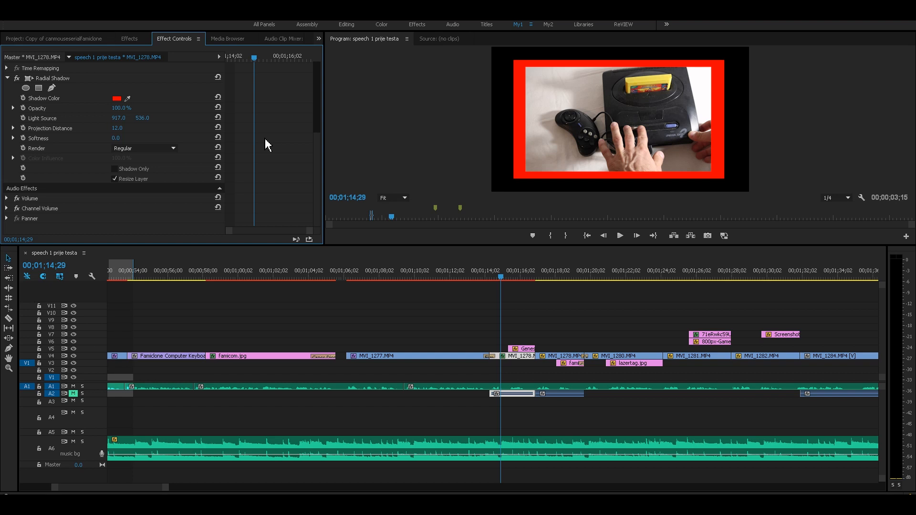
pyautogui.moveTo(56, 84)
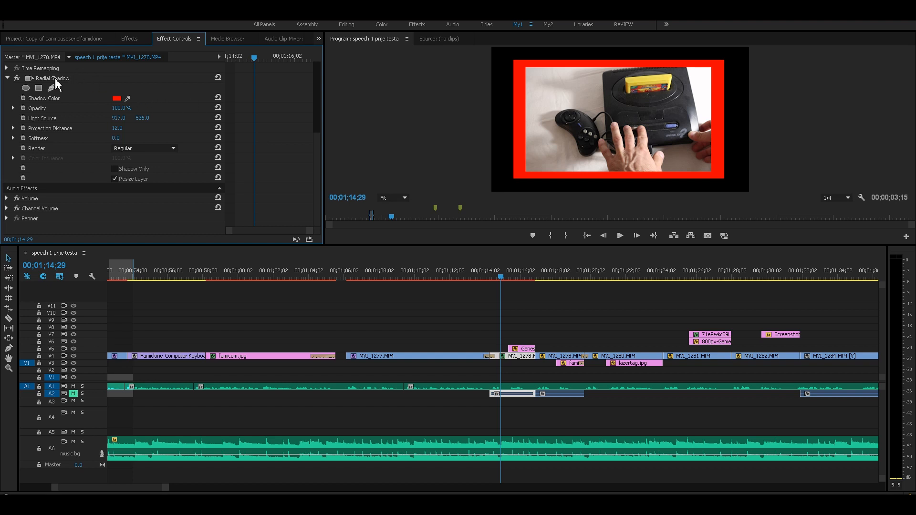
# Swap Radial Shadow for Paint Bucket, nest the clip, and apply Paint Bucket to the nested sequence.
pyautogui.click(129, 38)
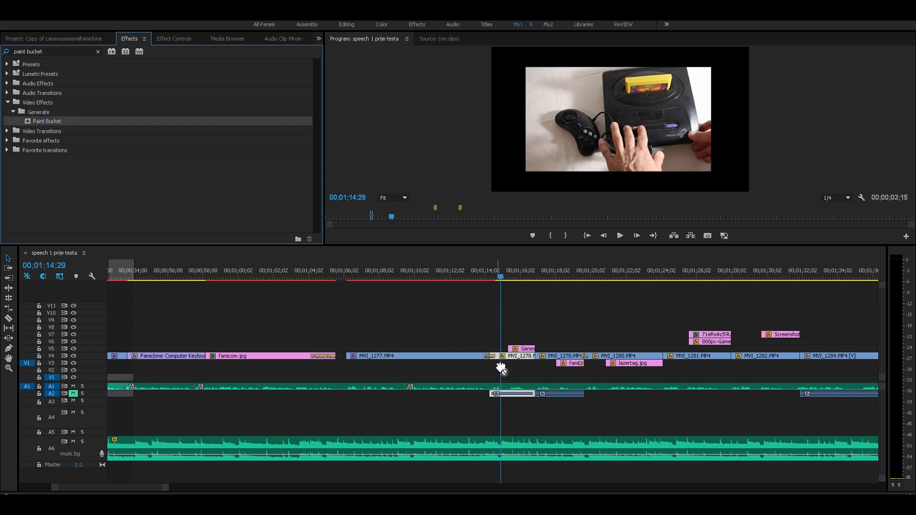
pyautogui.moveTo(512, 359)
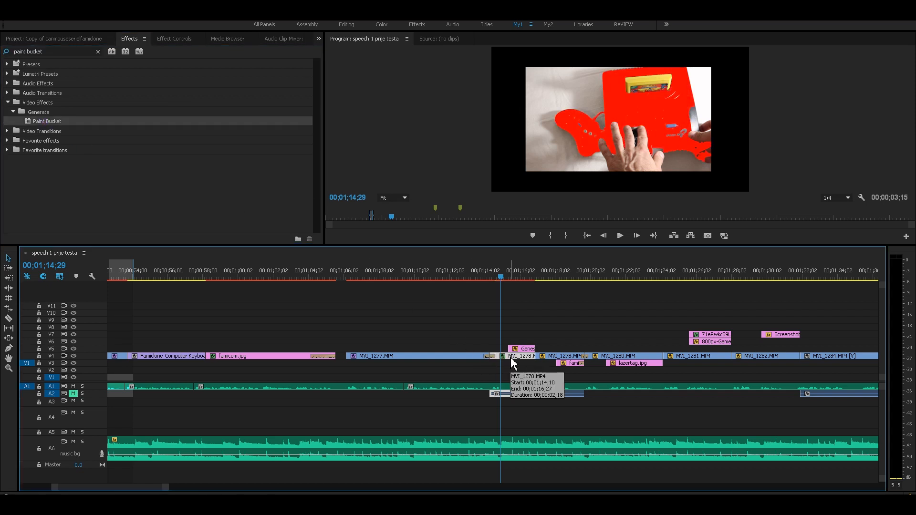
pyautogui.click(174, 38)
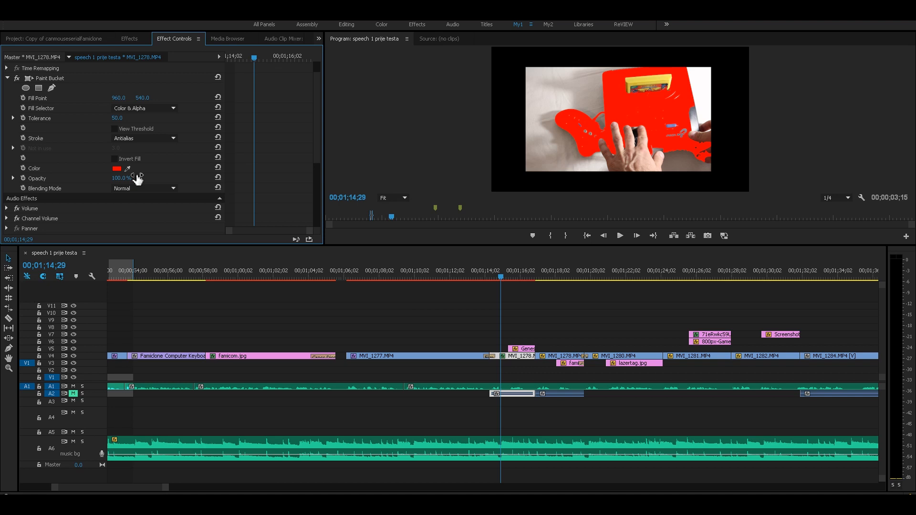
pyautogui.moveTo(54, 137)
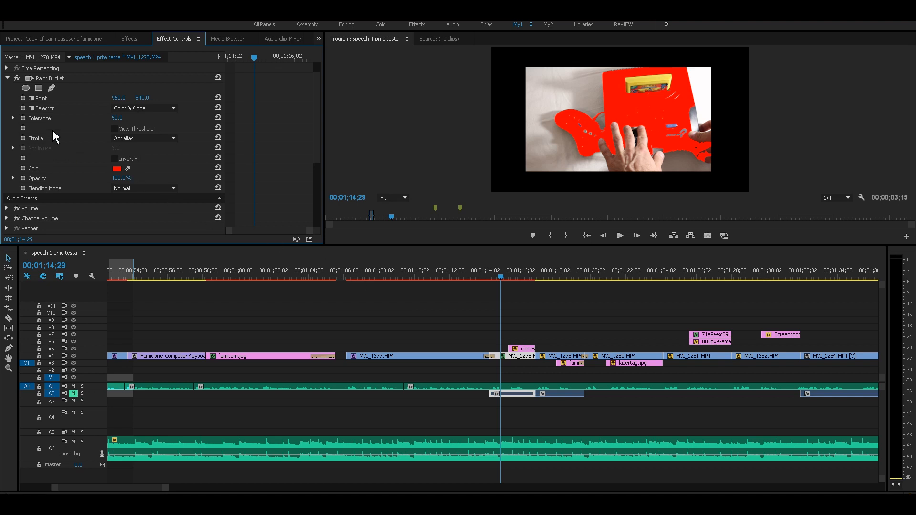
pyautogui.rightClick(501, 356)
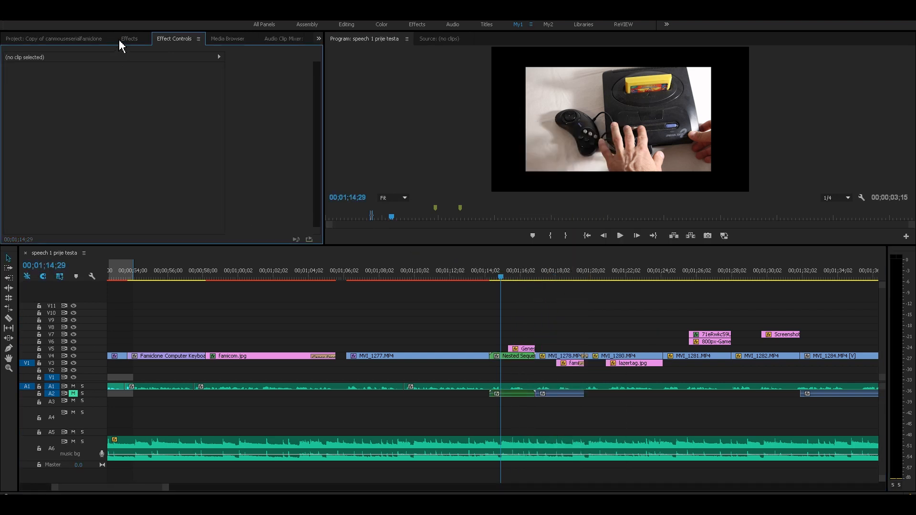
pyautogui.click(129, 38)
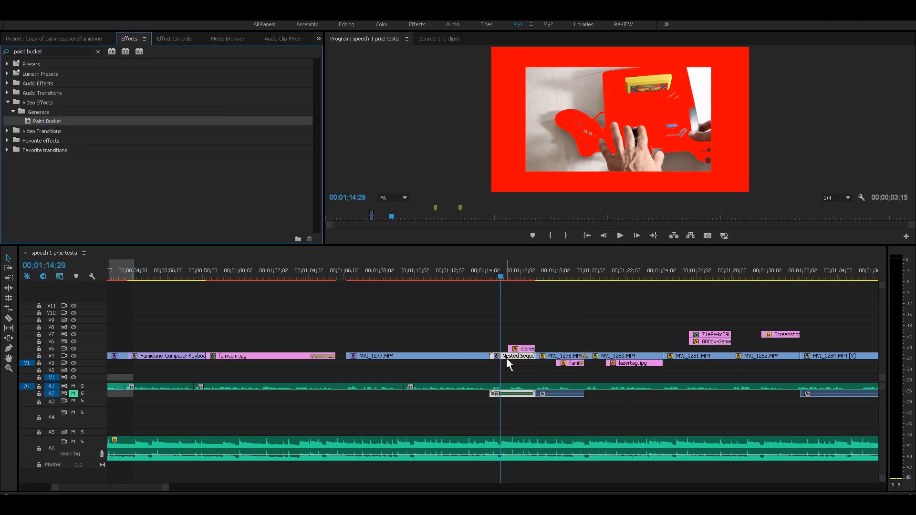
# Set the nested clip's Paint Bucket Fill Selector to Alpha Channel so the red stroke follows its edge.
pyautogui.click(174, 38)
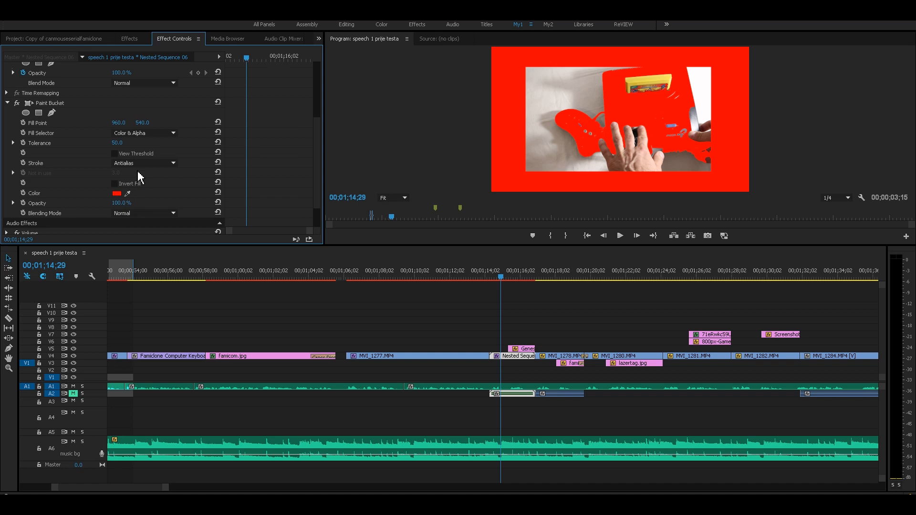
pyautogui.click(143, 163)
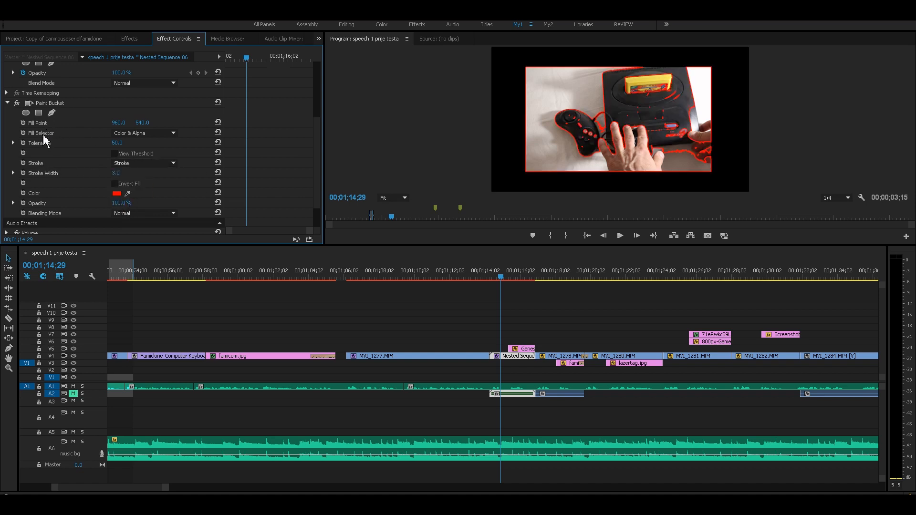
pyautogui.click(143, 133)
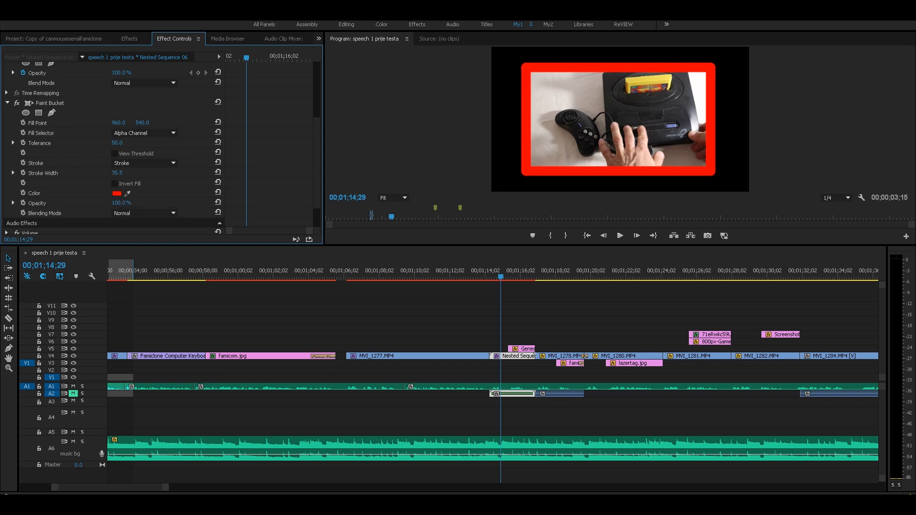
# Reduce the Paint Bucket Stroke Width to about 21 to thin the red border.
pyautogui.click(118, 173)
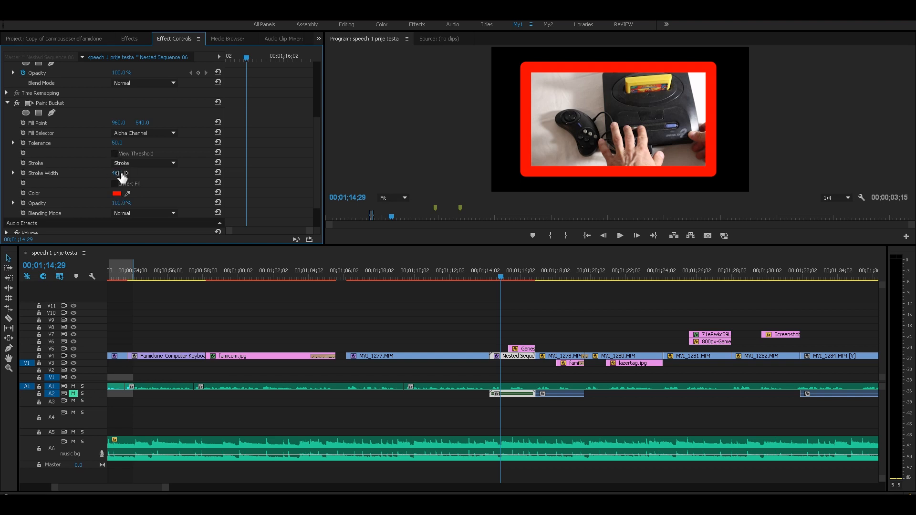
pyautogui.moveTo(121, 173); pyautogui.dragTo(113, 173)
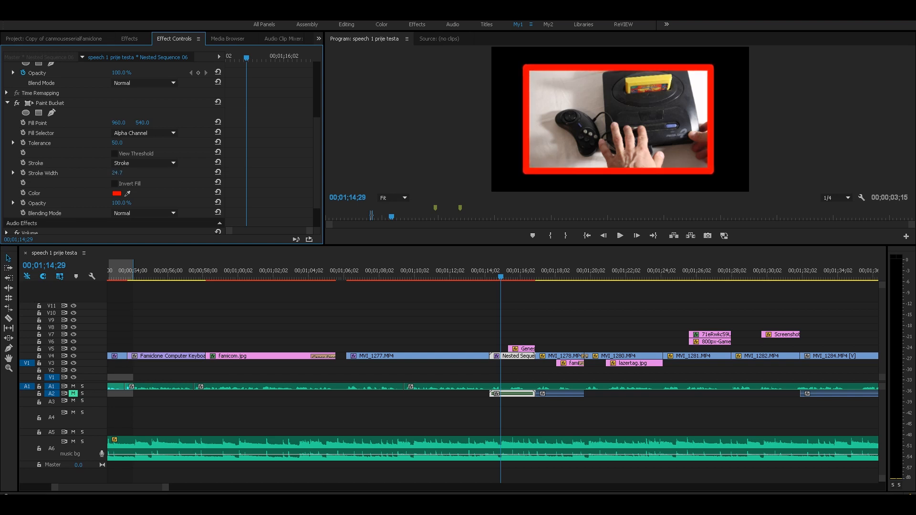
pyautogui.click(118, 173)
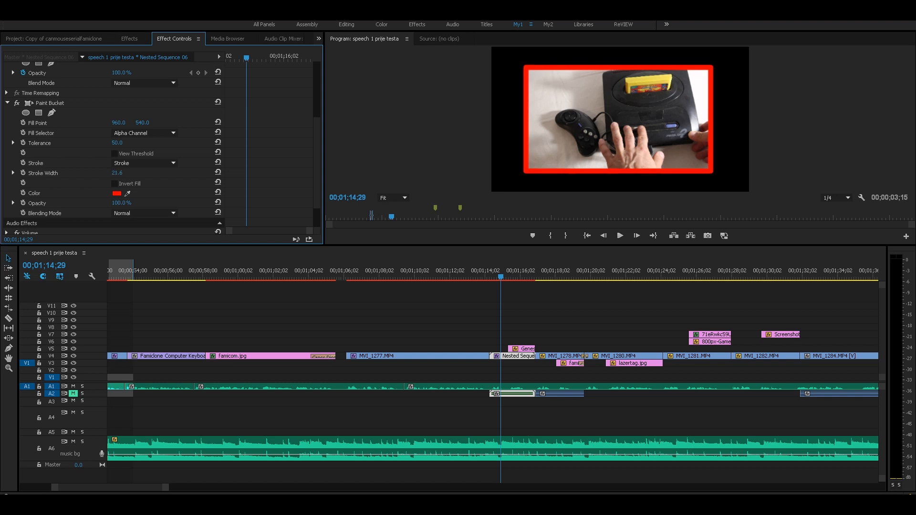
pyautogui.click(116, 173)
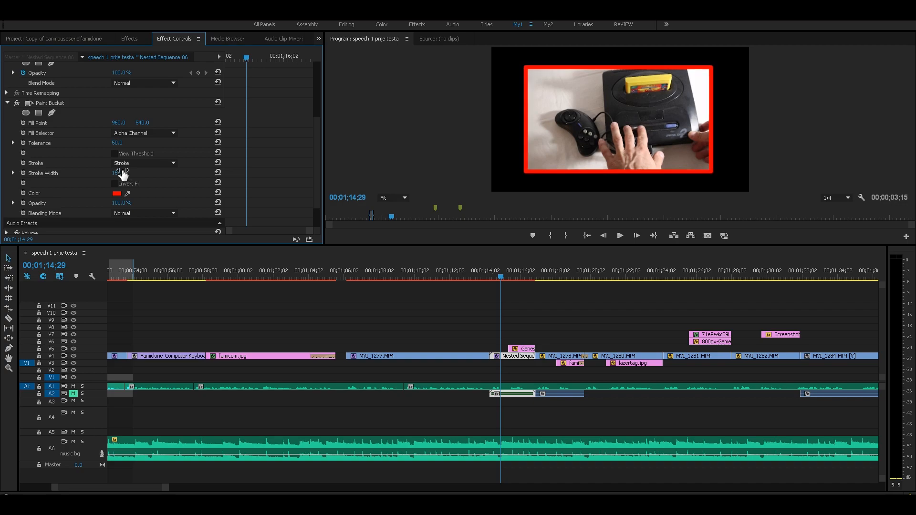
# Apply the Perspective Drop Shadow effect to the MVI_1278 clip.
pyautogui.click(129, 38)
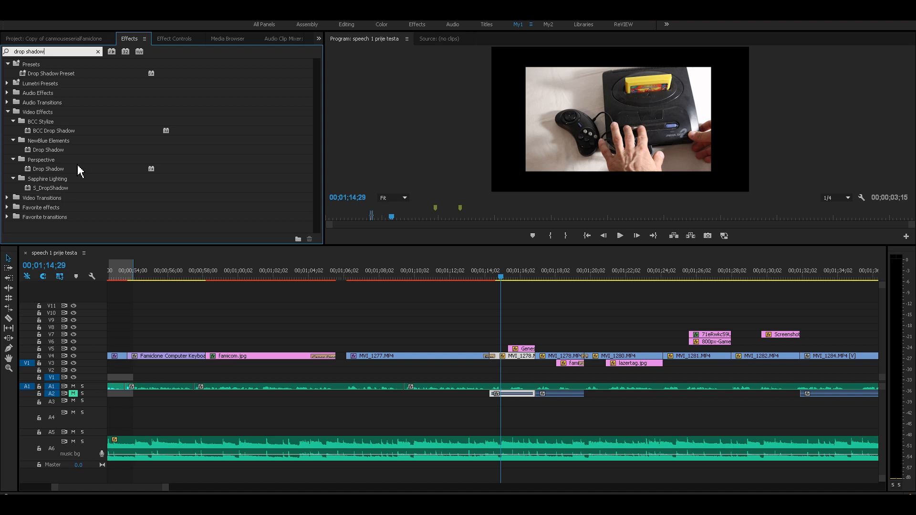
pyautogui.moveTo(84, 170)
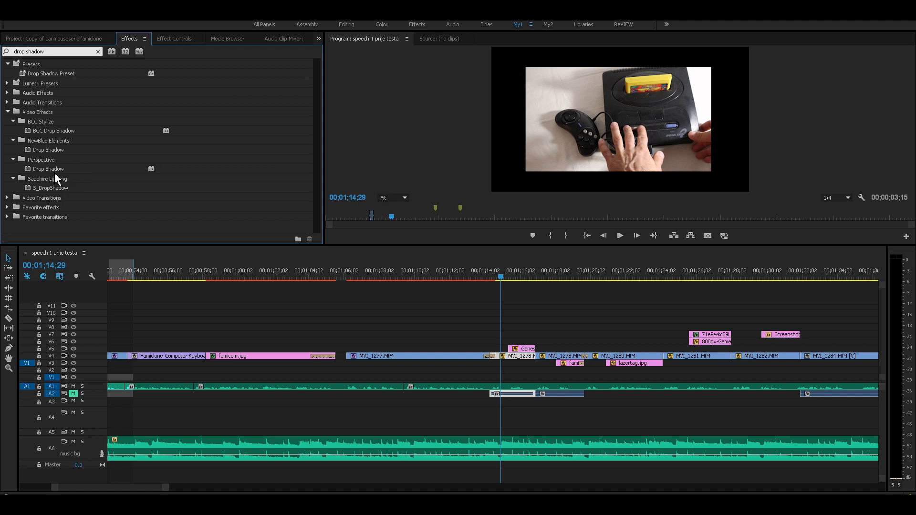
pyautogui.click(48, 169)
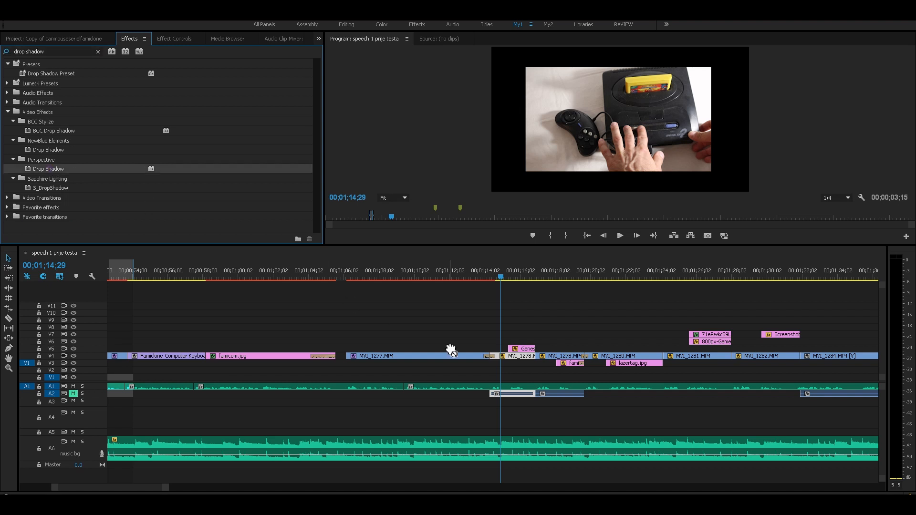
pyautogui.moveTo(476, 329)
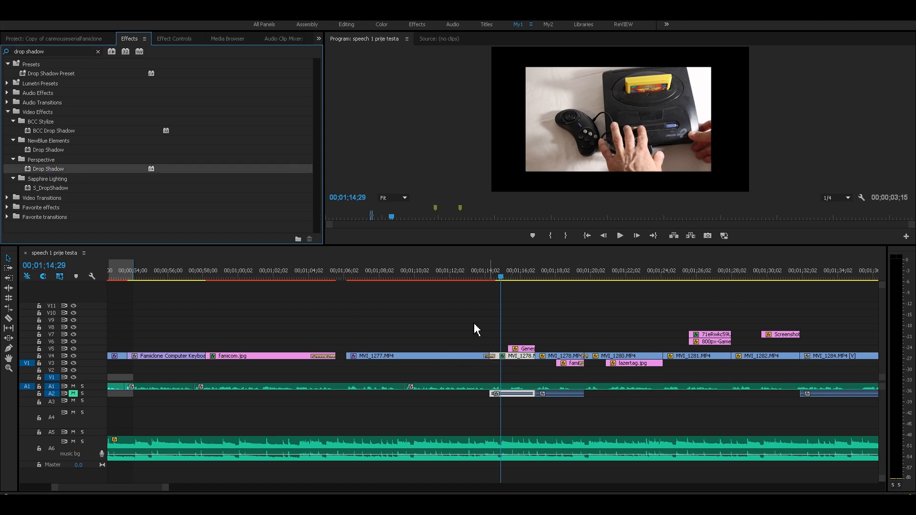
pyautogui.click(174, 38)
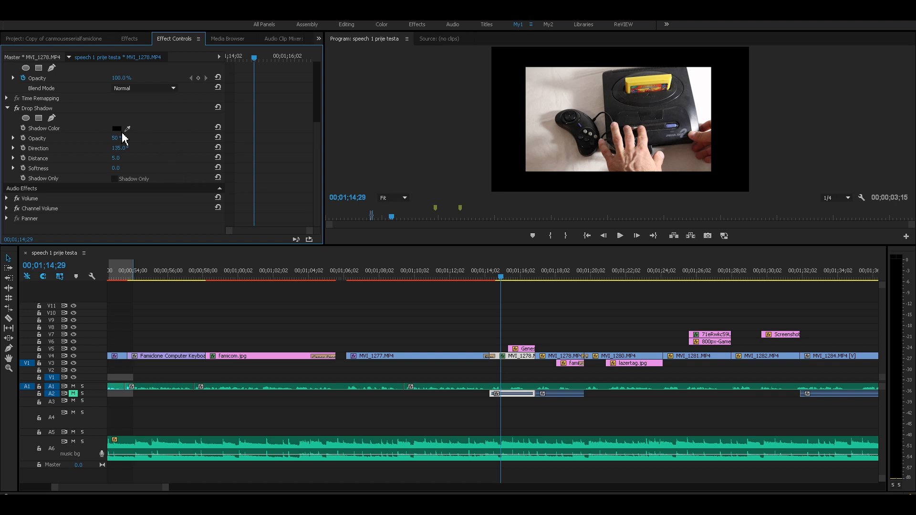
# Make the Drop Shadow red at 100% opacity with distance 55.
pyautogui.click(117, 137)
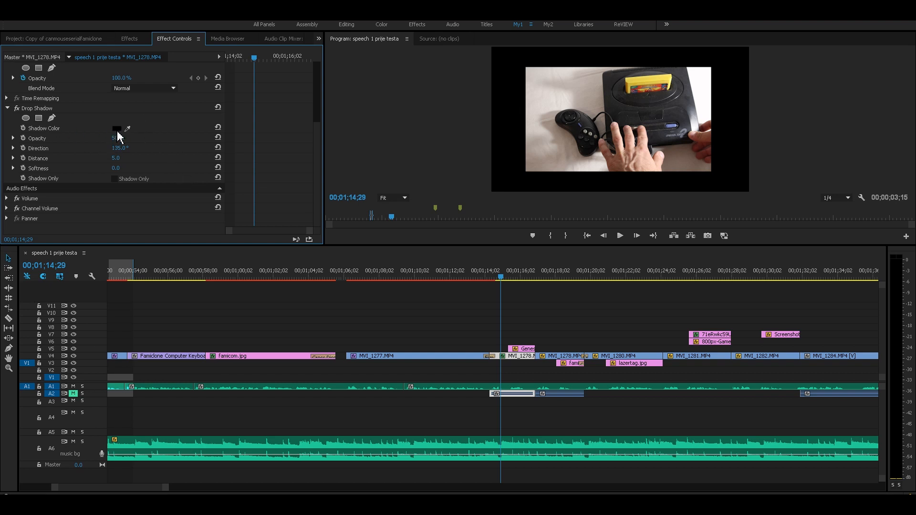
pyautogui.click(117, 128)
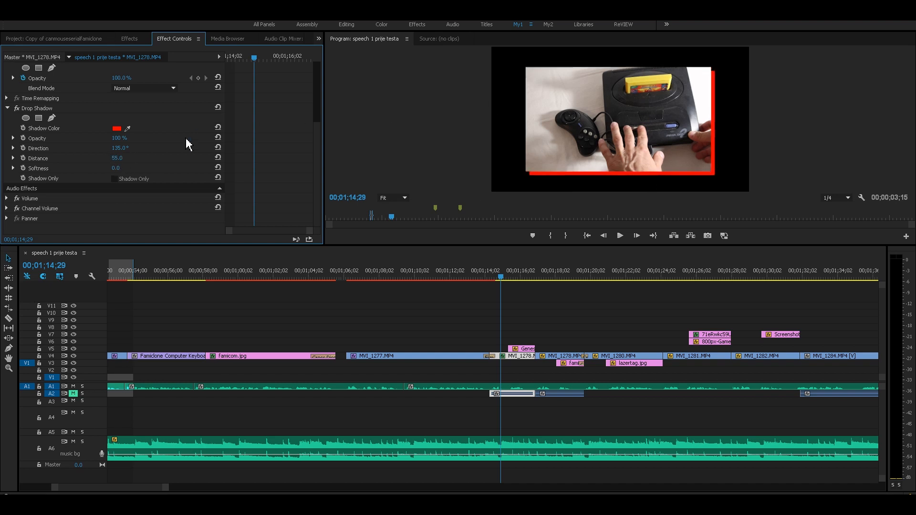
# Stack three more red Drop Shadows with Directions 0, 180 and -90 for an even border.
pyautogui.doubleClick(121, 148)
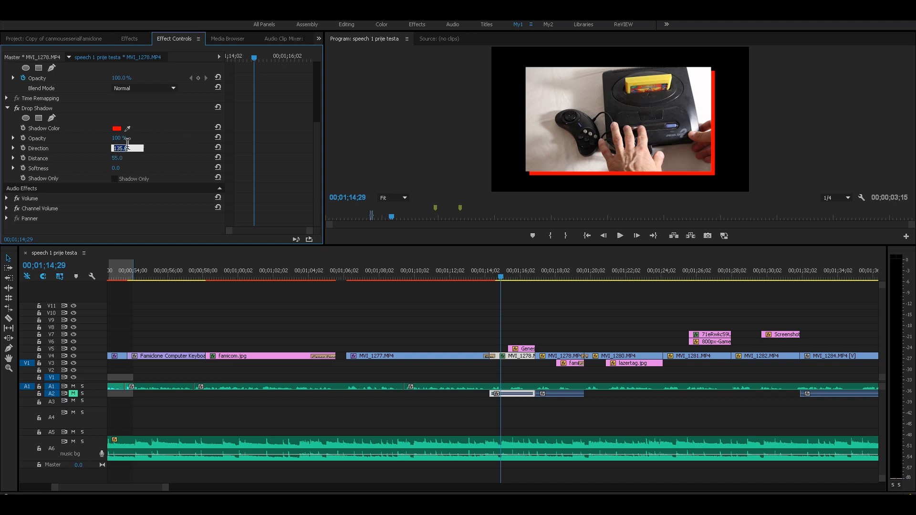
pyautogui.write('0.0')
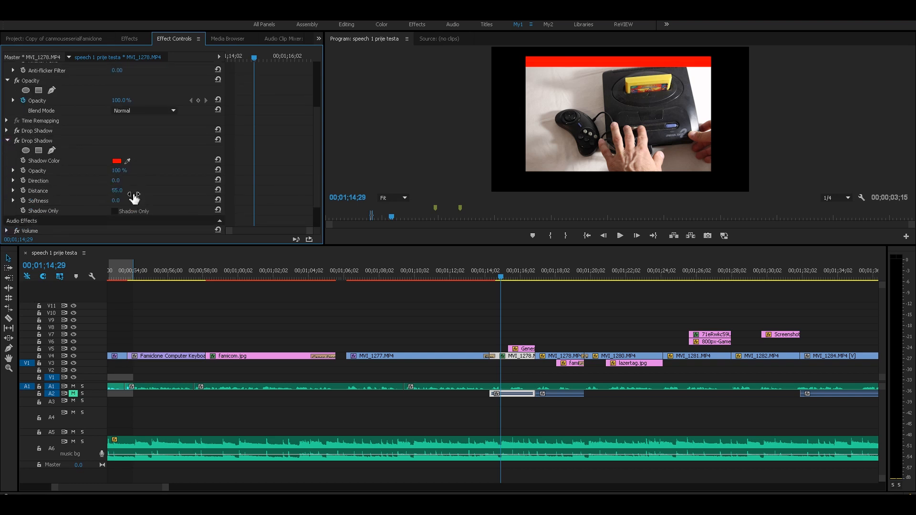
pyautogui.moveTo(116, 181); pyautogui.dragTo(116, 180)
pyautogui.write('90')
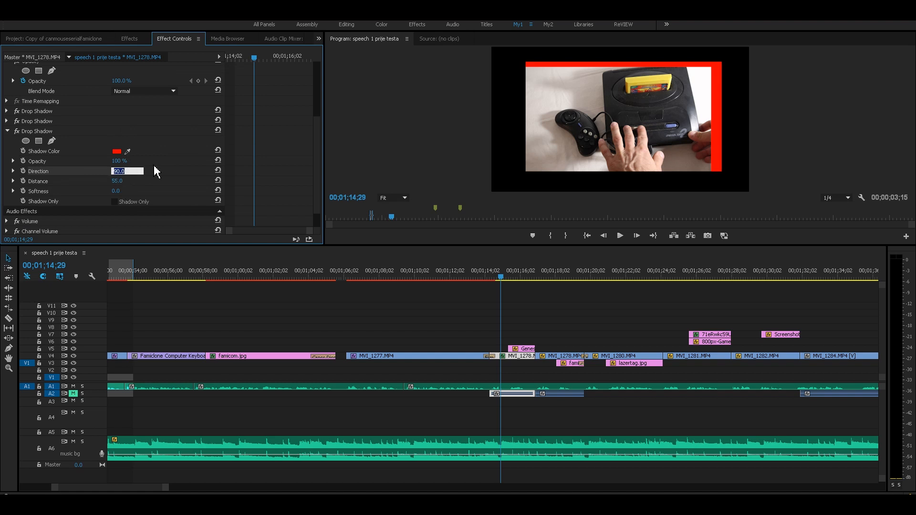
pyautogui.write('180.0')
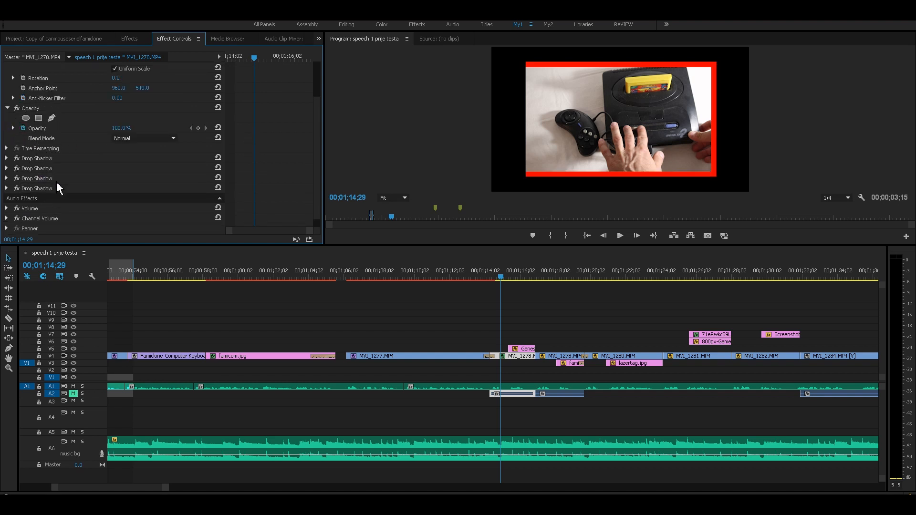
pyautogui.click(6, 188)
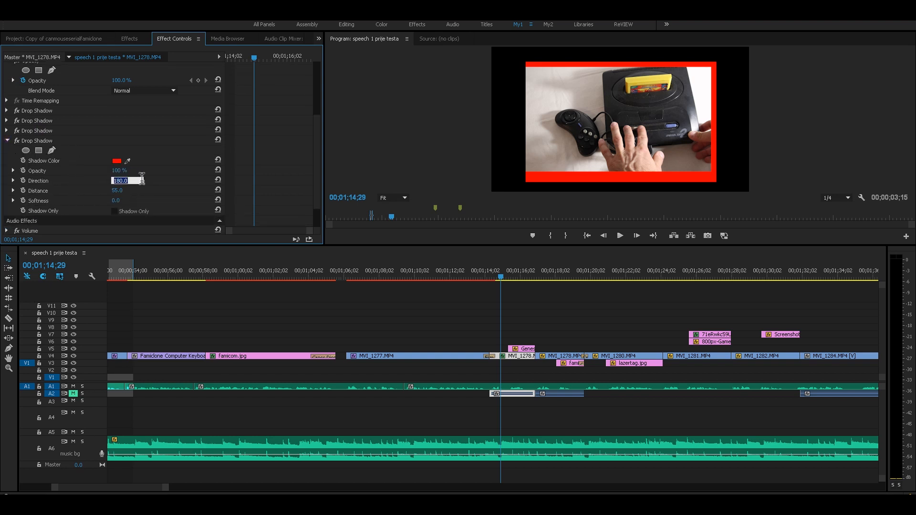
pyautogui.write('-90.0')
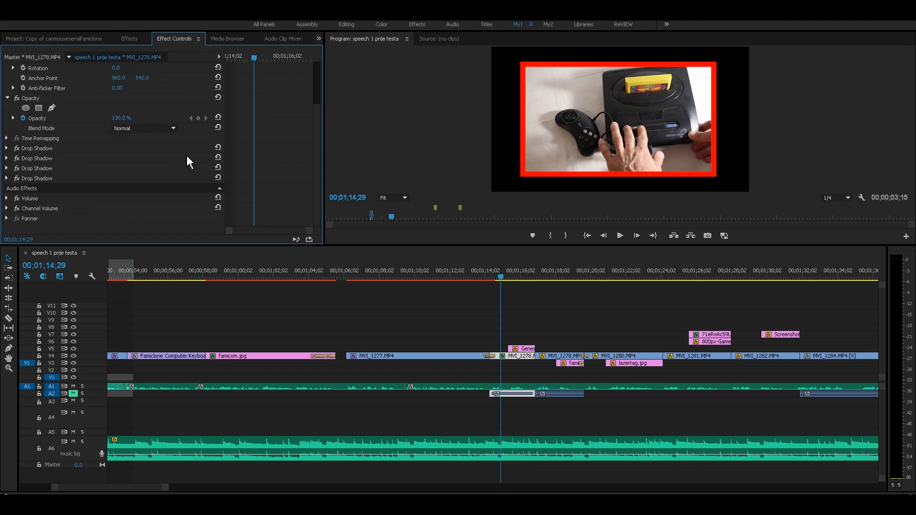
pyautogui.moveTo(51, 139)
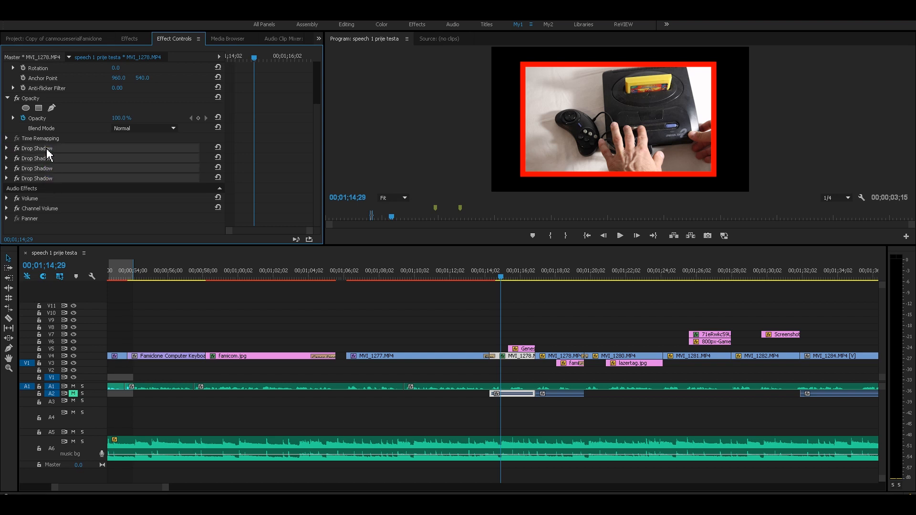
# Save the four Drop Shadows as a preset named Outline/stroke.
pyautogui.rightClick(50, 147)
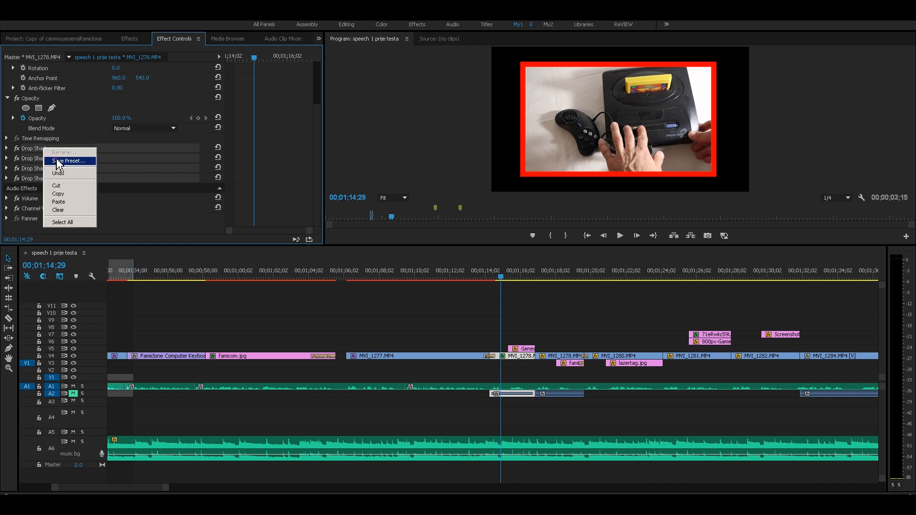
pyautogui.click(69, 162)
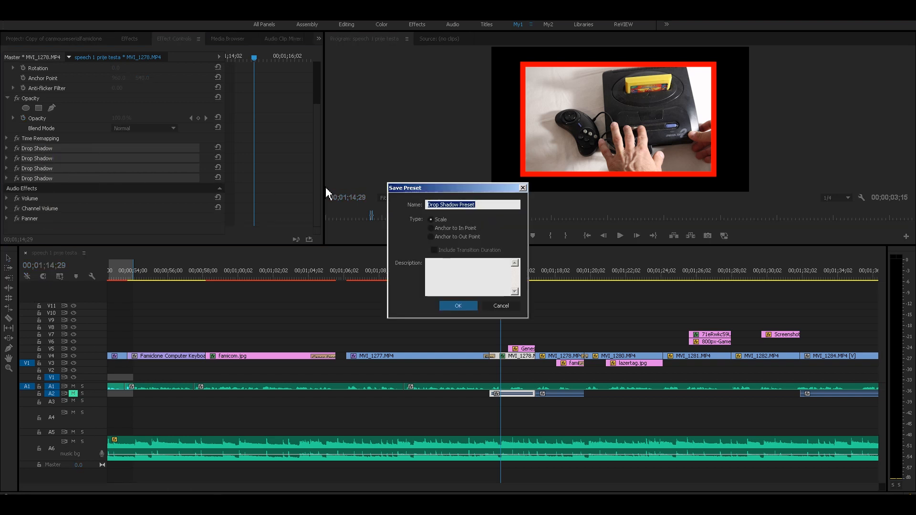
pyautogui.write('Outline/stroke')
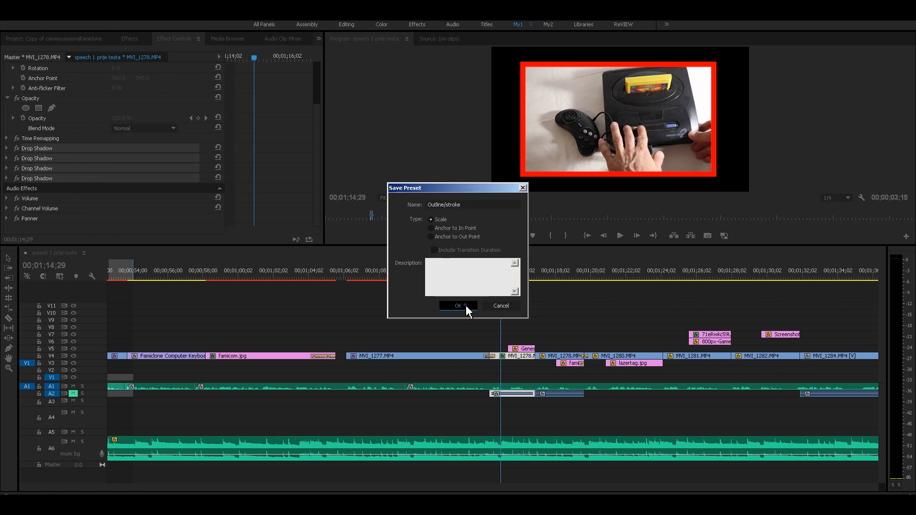
pyautogui.click(458, 306)
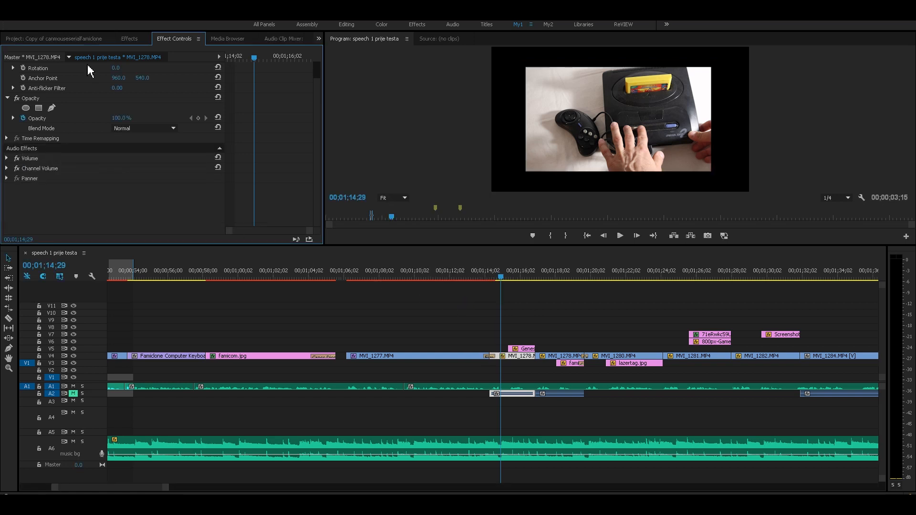
pyautogui.click(129, 38)
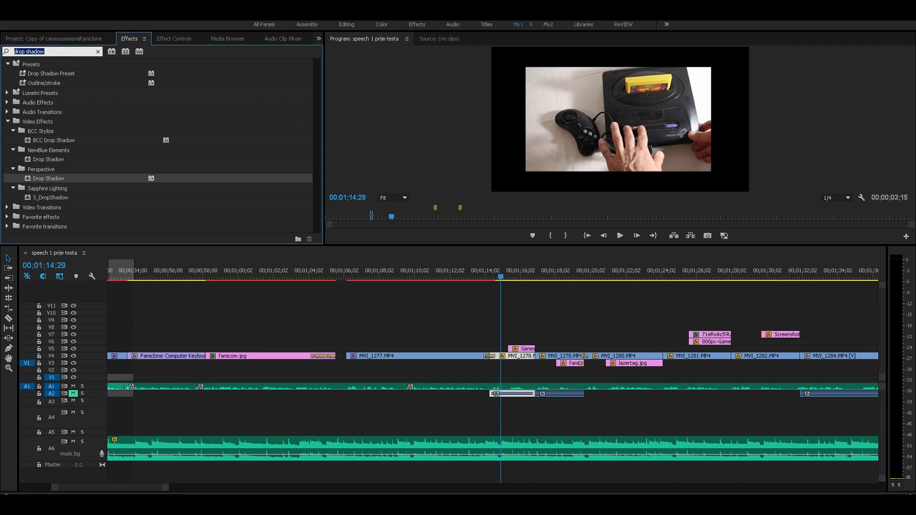
# Find the Outline/stroke preset via 'stroke' search and apply it to the MVI_1278 clip.
pyautogui.write('stroke')
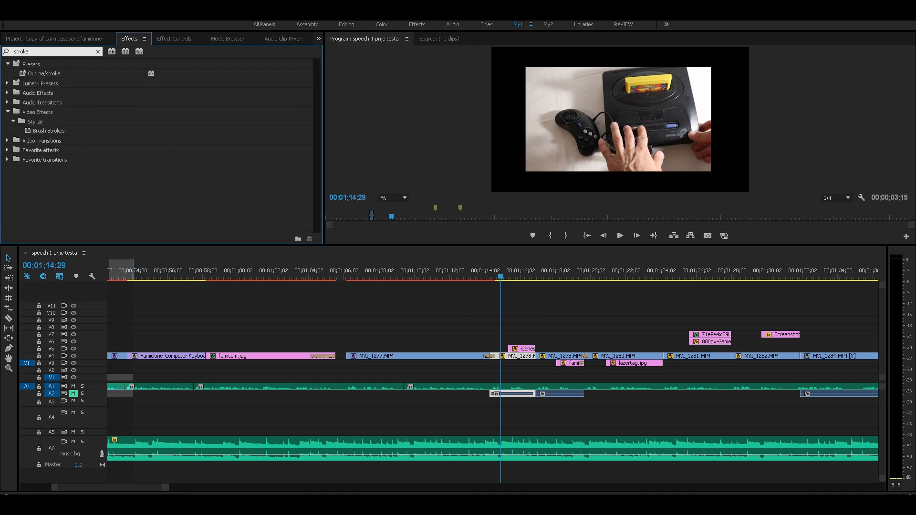
pyautogui.click(44, 74)
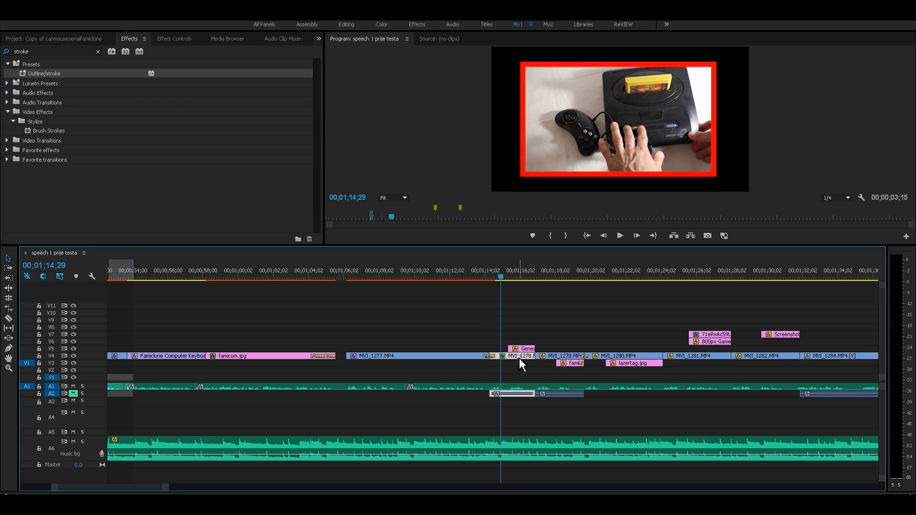
pyautogui.click(519, 357)
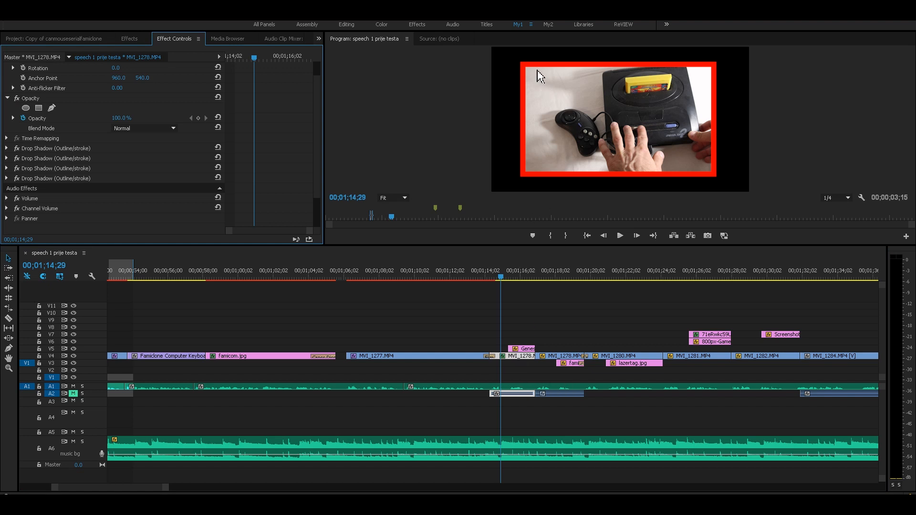
pyautogui.moveTo(710, 68)
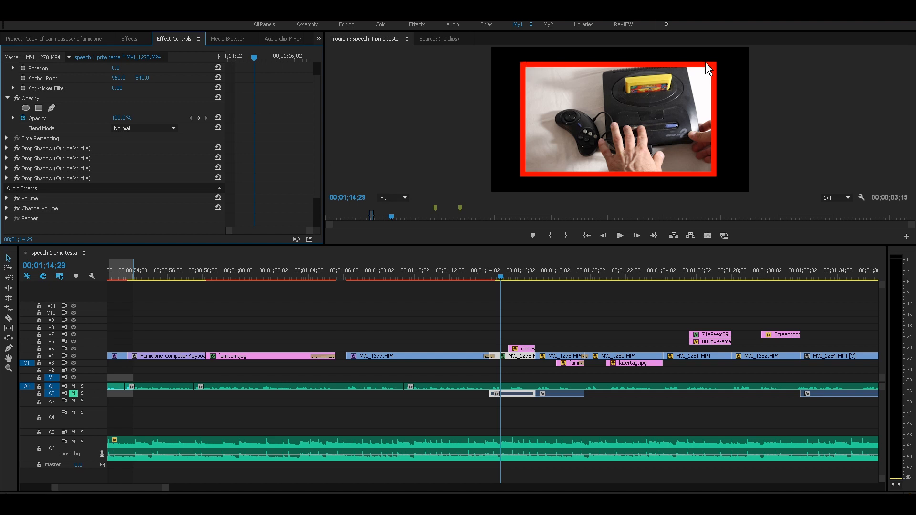
pyautogui.moveTo(520, 181)
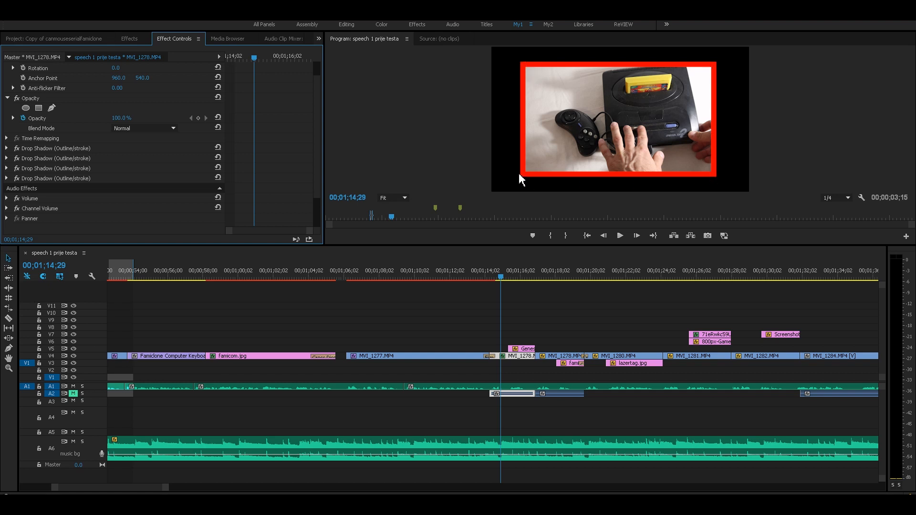
pyautogui.moveTo(532, 187)
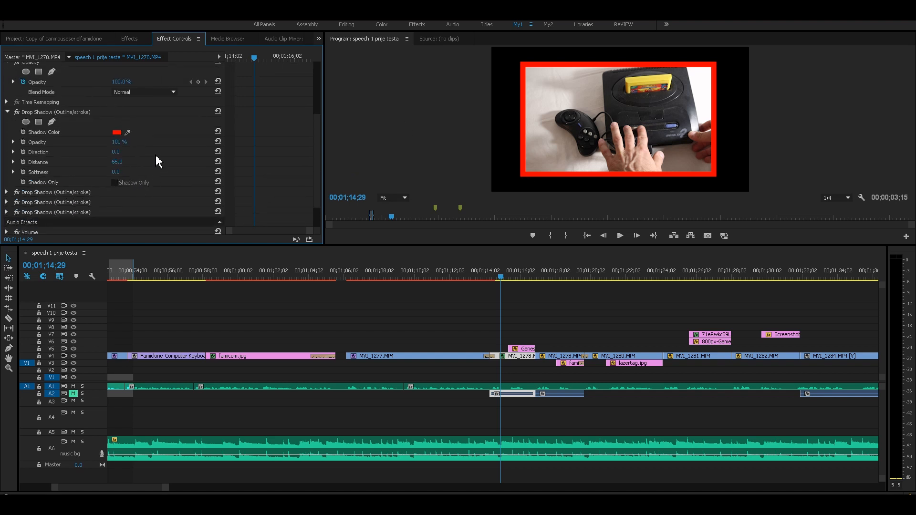
# Recolor the first two Outline/stroke shadows to blue (1E00FF).
pyautogui.click(116, 132)
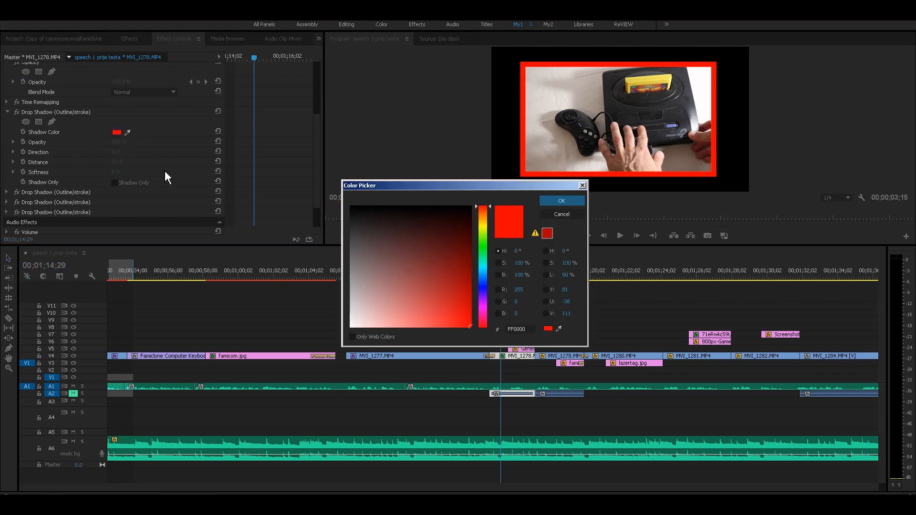
pyautogui.click(463, 306)
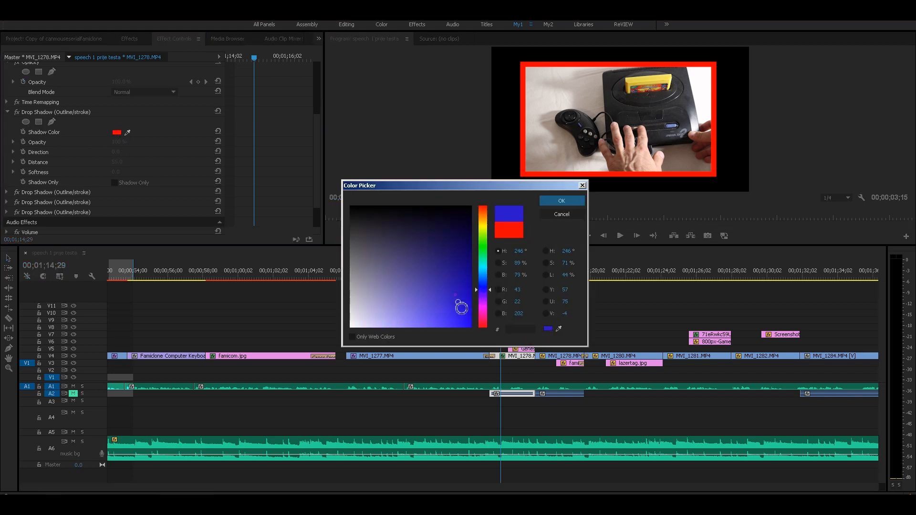
pyautogui.click(560, 201)
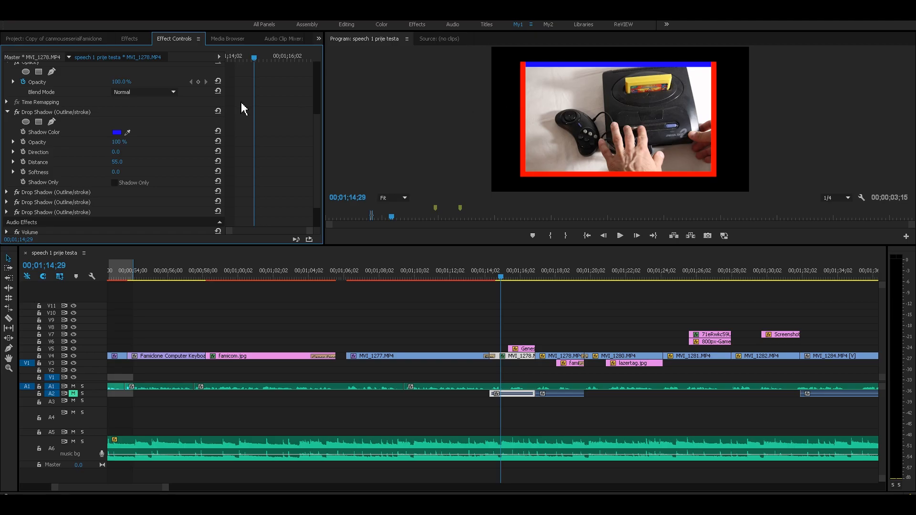
pyautogui.click(116, 132)
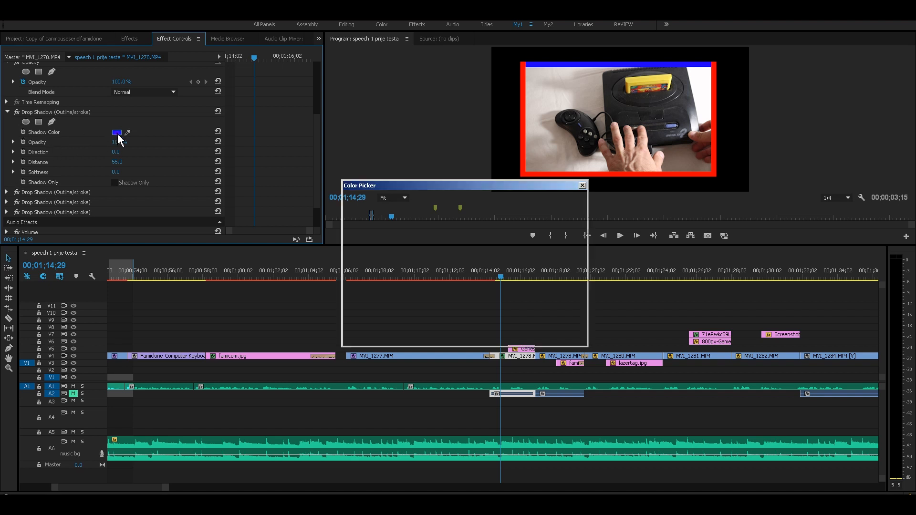
pyautogui.click(582, 185)
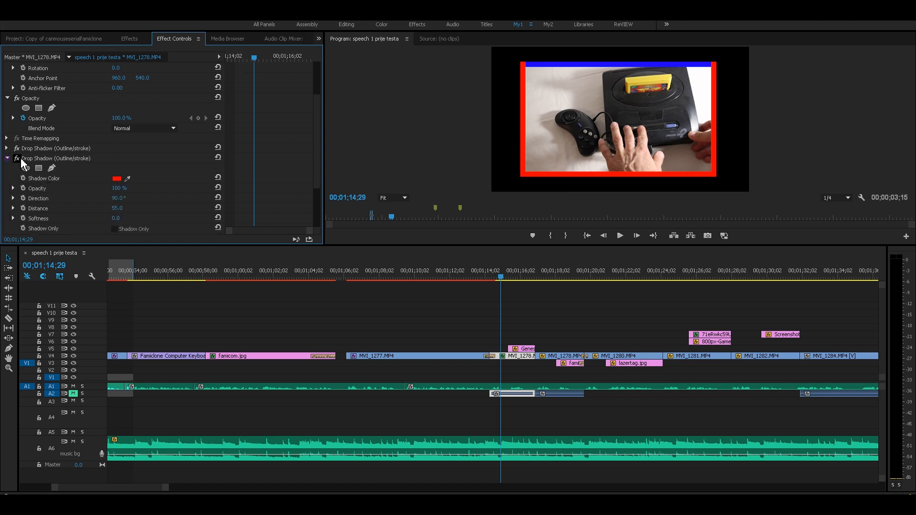
pyautogui.click(116, 179)
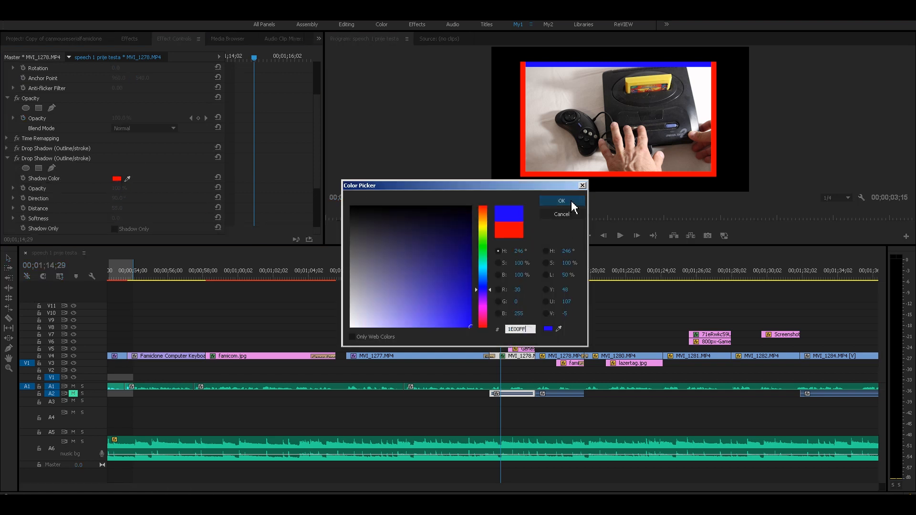
pyautogui.click(561, 201)
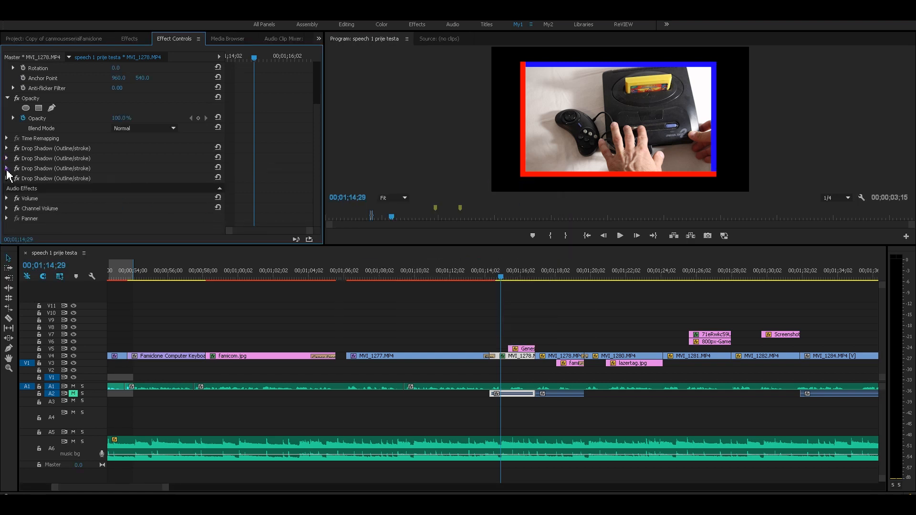
# Turn the third and fourth shadows blue and adjust the last Distance for an even border.
pyautogui.click(116, 188)
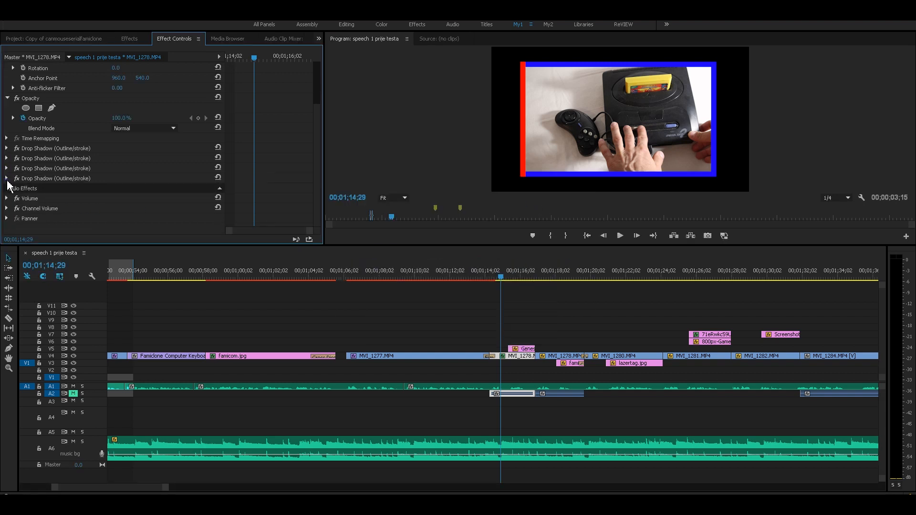
pyautogui.click(117, 198)
pyautogui.write('1E00FF')
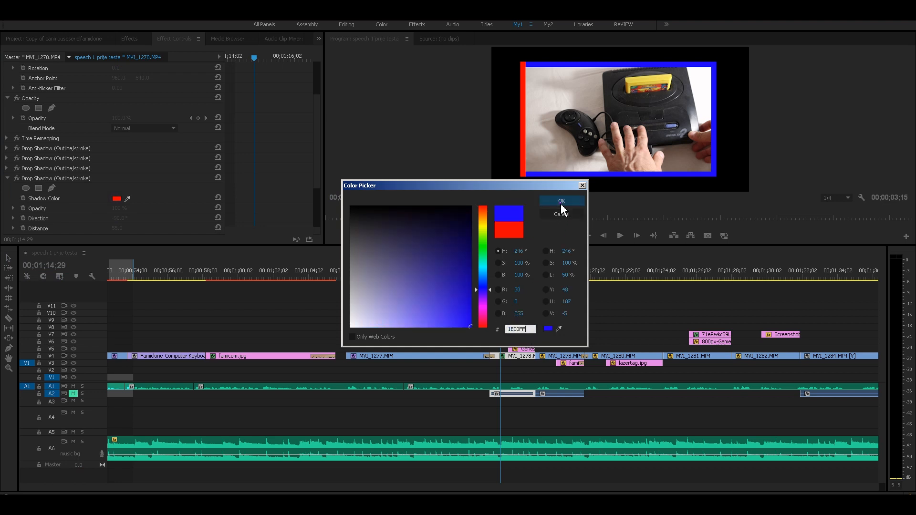
pyautogui.click(561, 200)
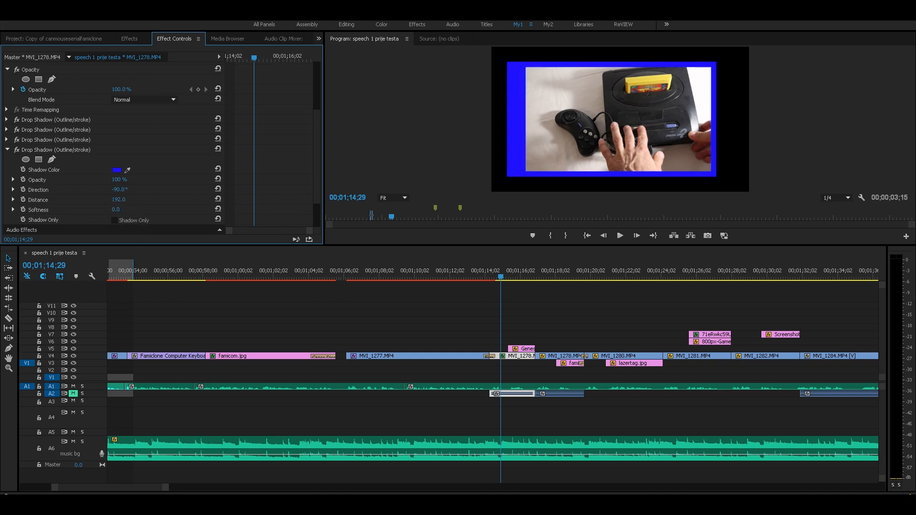
pyautogui.moveTo(123, 199); pyautogui.dragTo(123, 199)
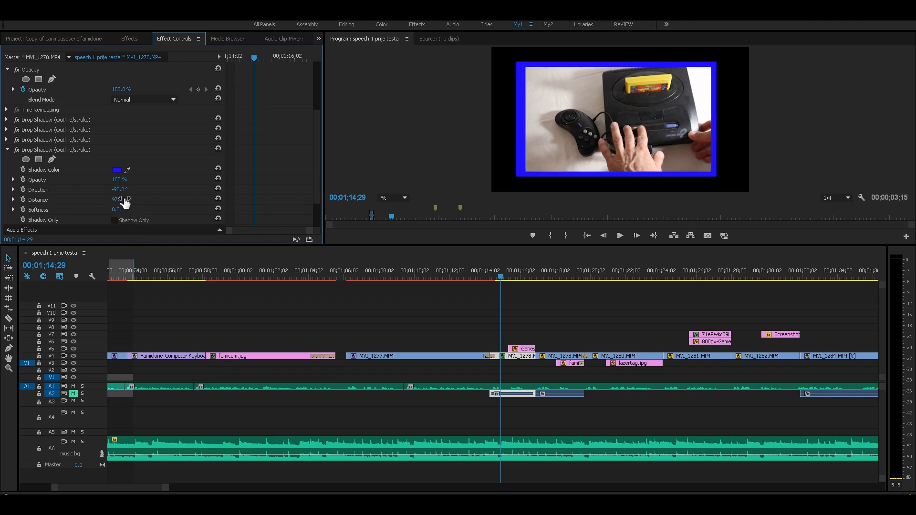
pyautogui.moveTo(123, 200); pyautogui.dragTo(117, 199)
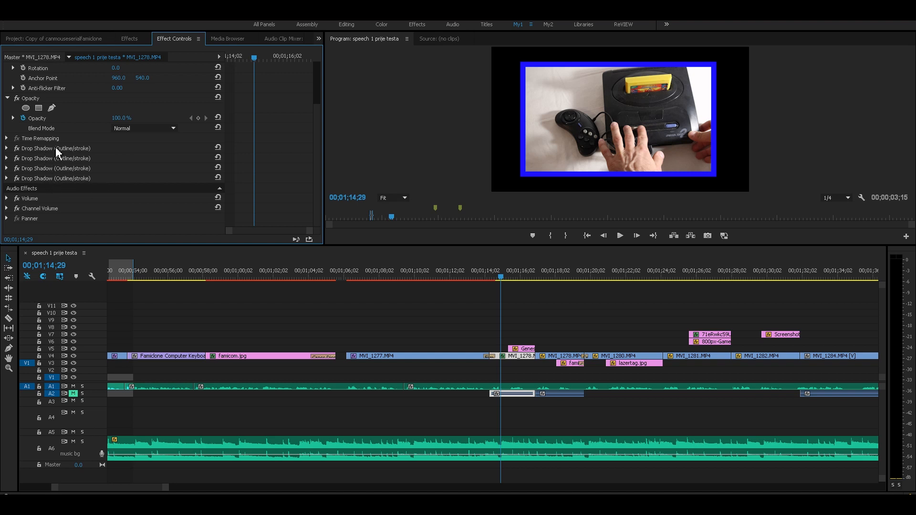
pyautogui.moveTo(63, 170)
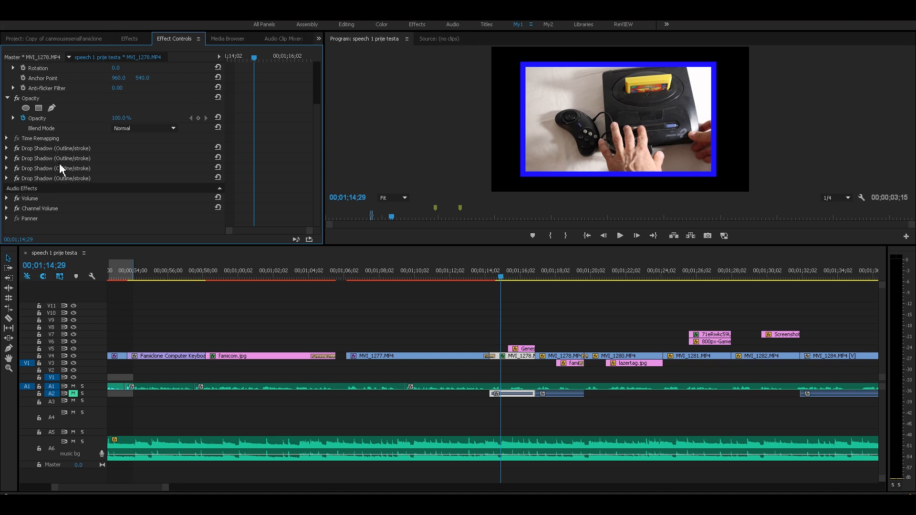
pyautogui.click(7, 148)
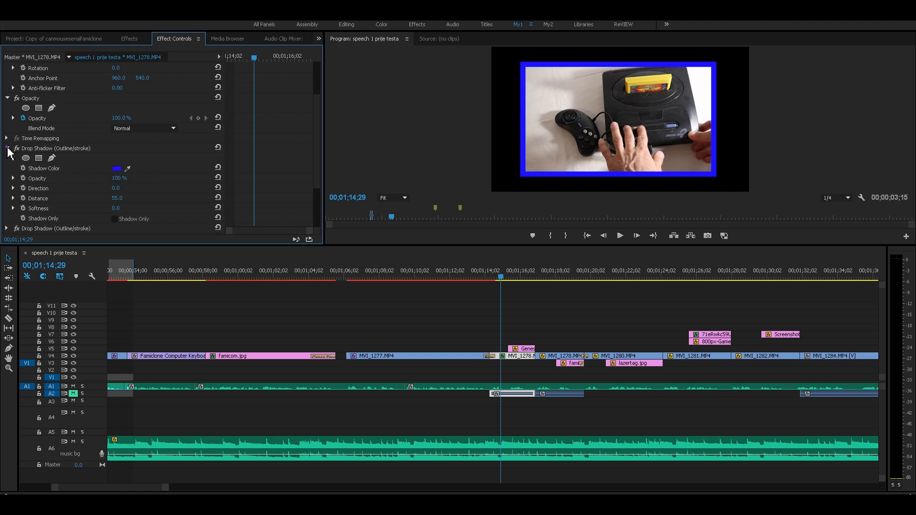
pyautogui.click(6, 148)
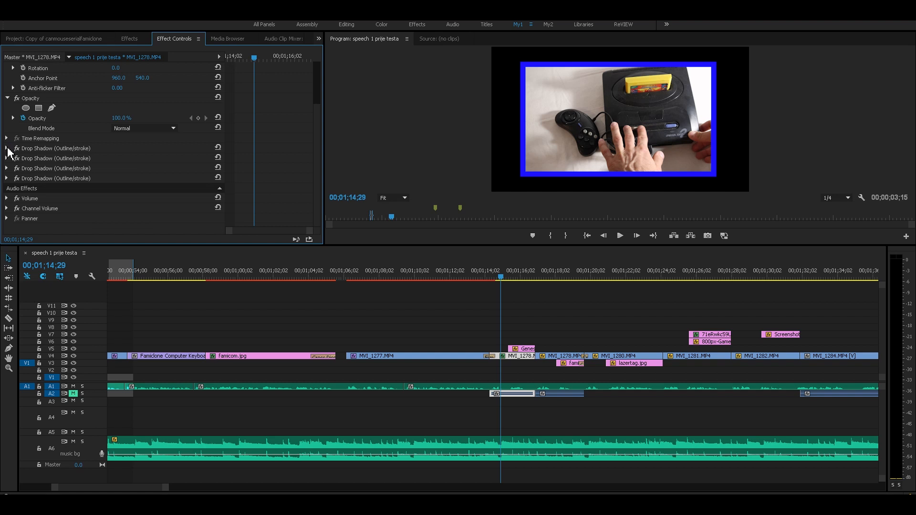
pyautogui.click(6, 148)
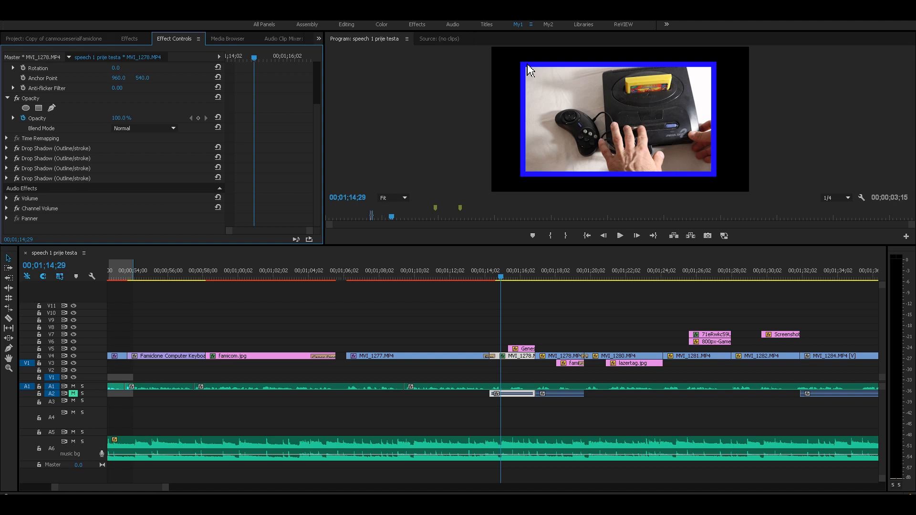
pyautogui.moveTo(523, 361)
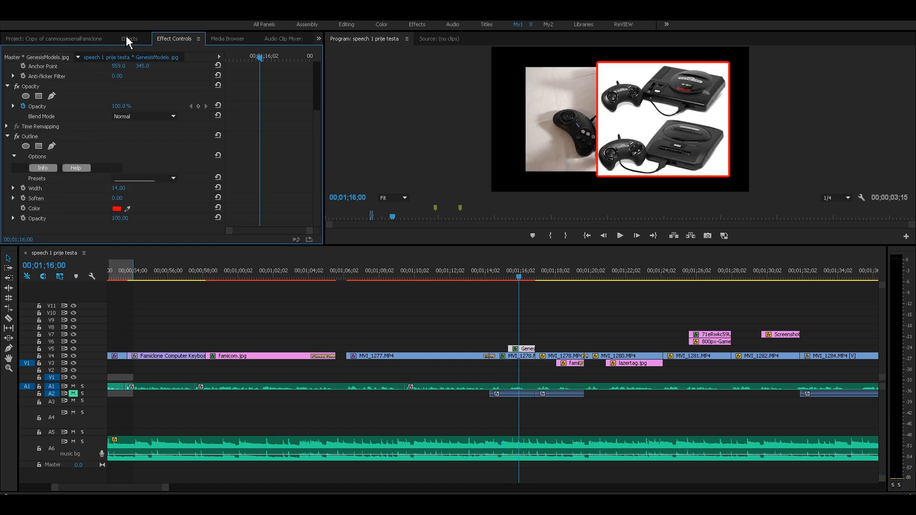
# Browse Video Effects down to the Creative Impatience folder showing CI Feathered Crop.
pyautogui.click(129, 39)
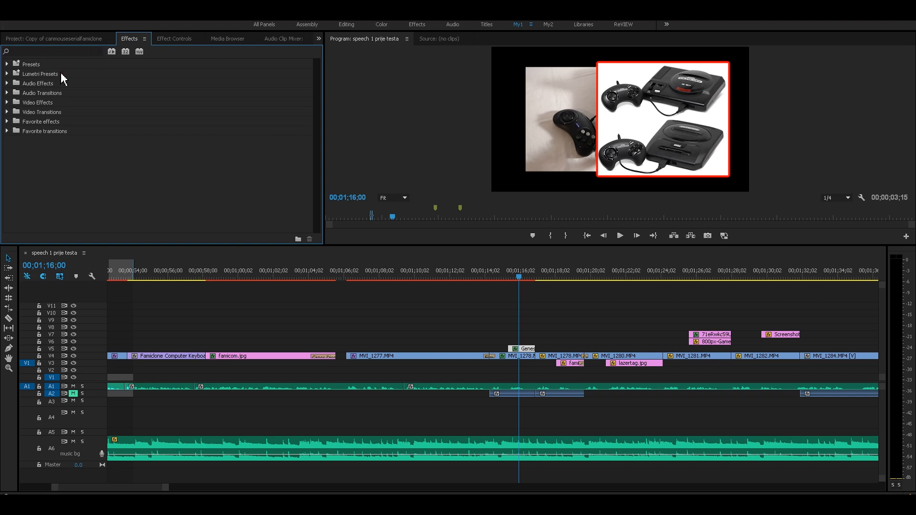
pyautogui.scroll(-3)
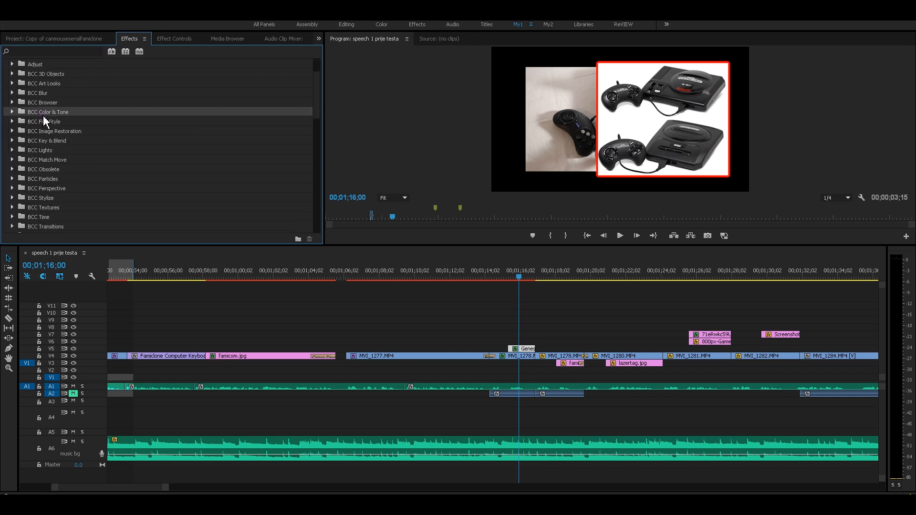
pyautogui.scroll(-3)
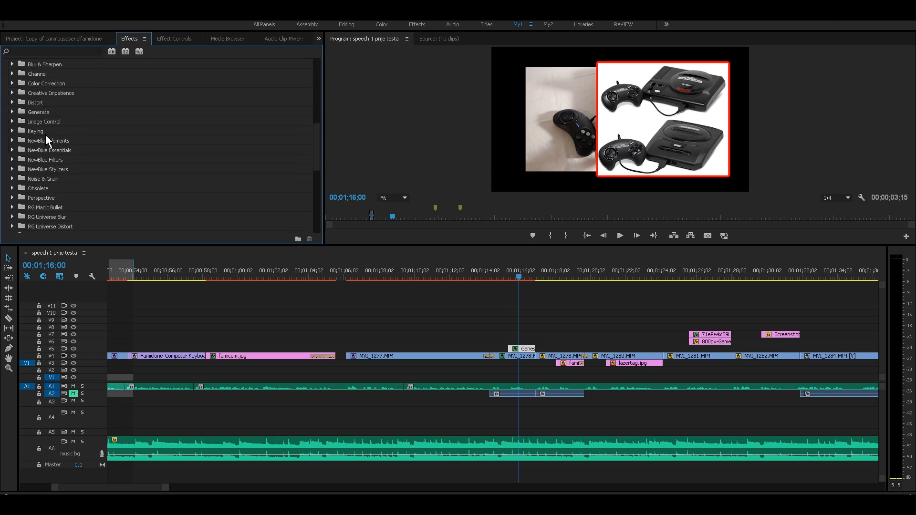
pyautogui.scroll(-3)
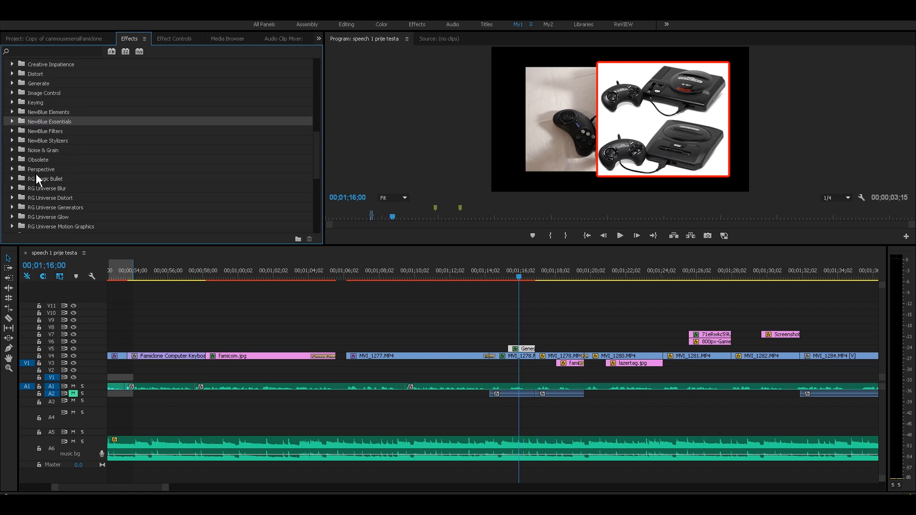
pyautogui.scroll(-3)
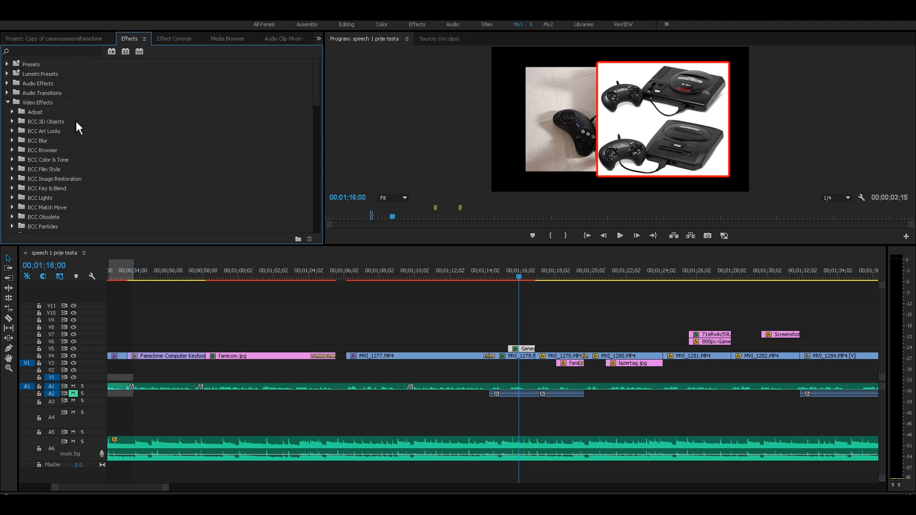
pyautogui.scroll(-3)
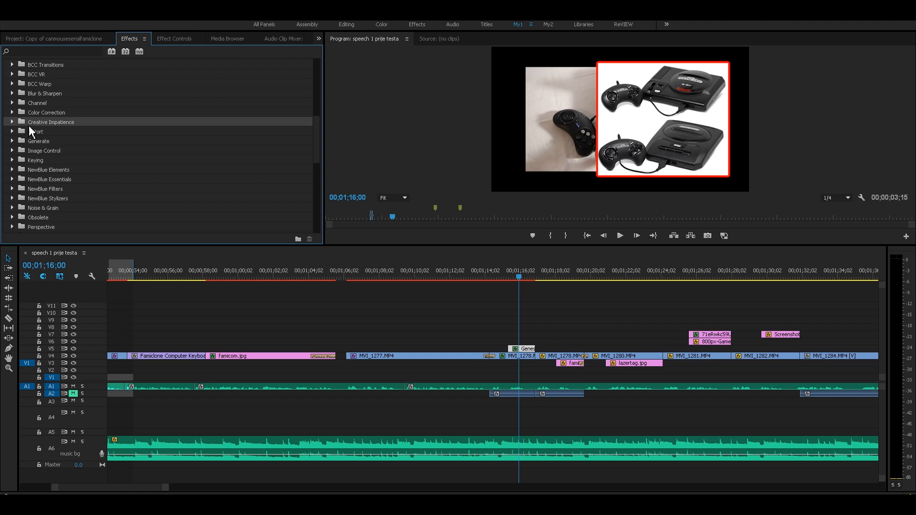
pyautogui.click(13, 121)
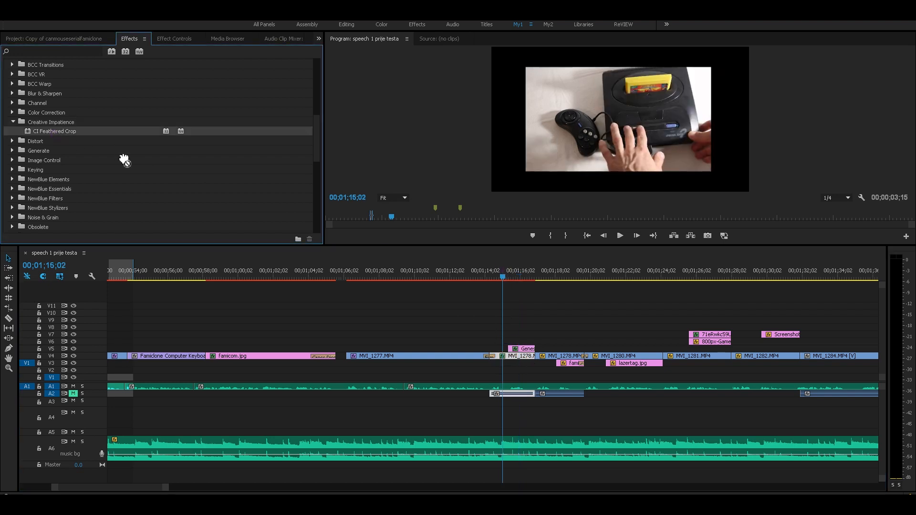
# Select the MVI_1278 clip and scroll through its effects.
pyautogui.click(174, 38)
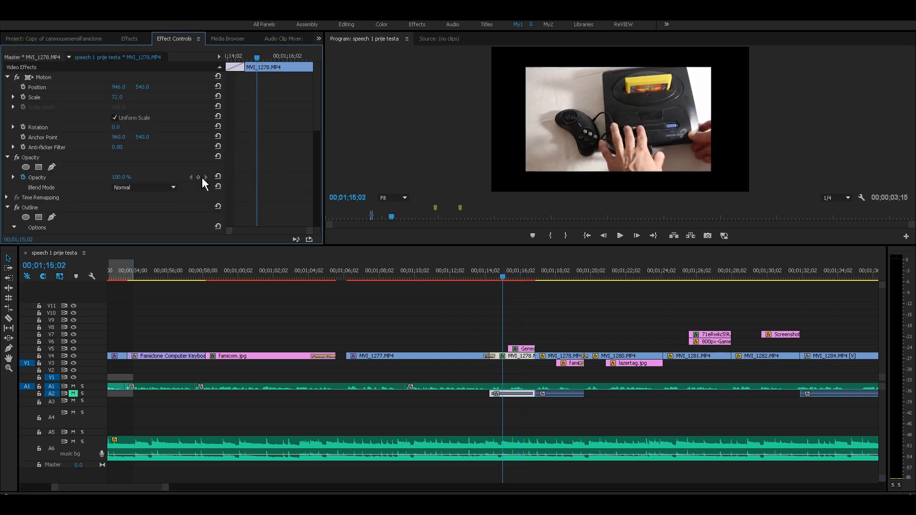
pyautogui.scroll(-3)
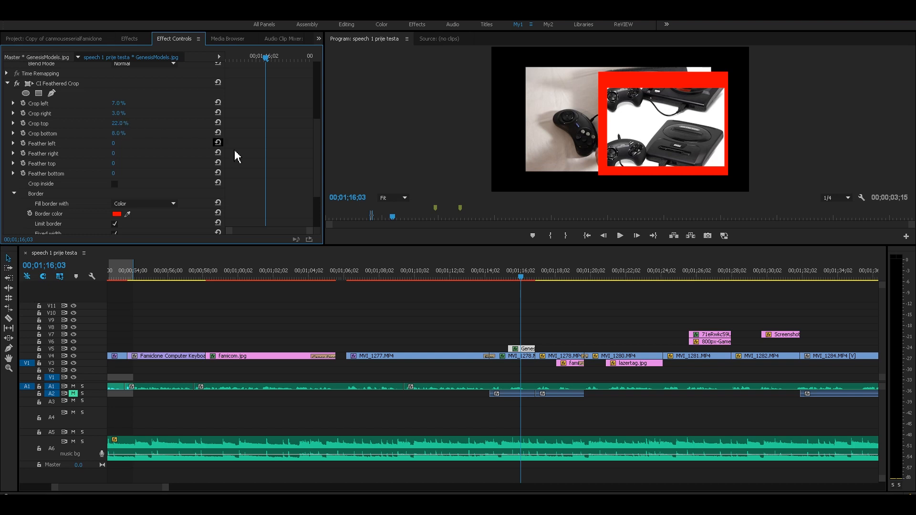
pyautogui.scroll(-3)
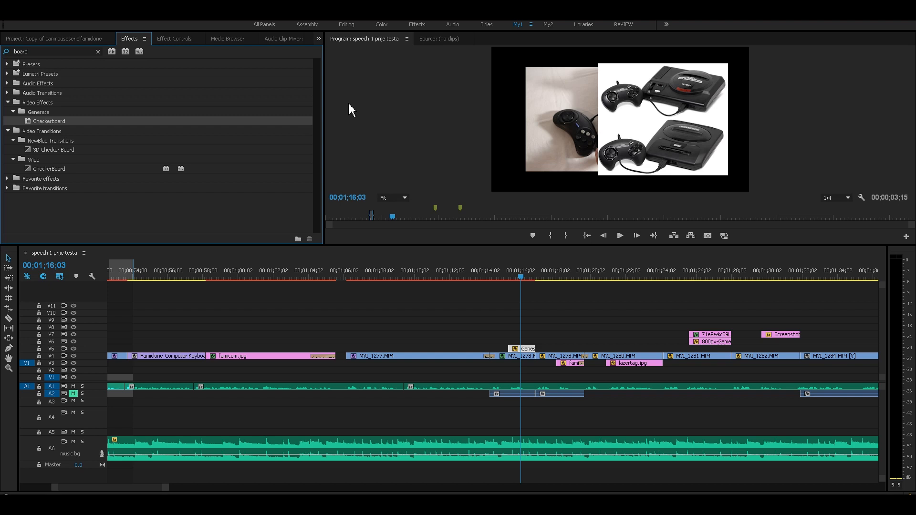
pyautogui.moveTo(571, 144)
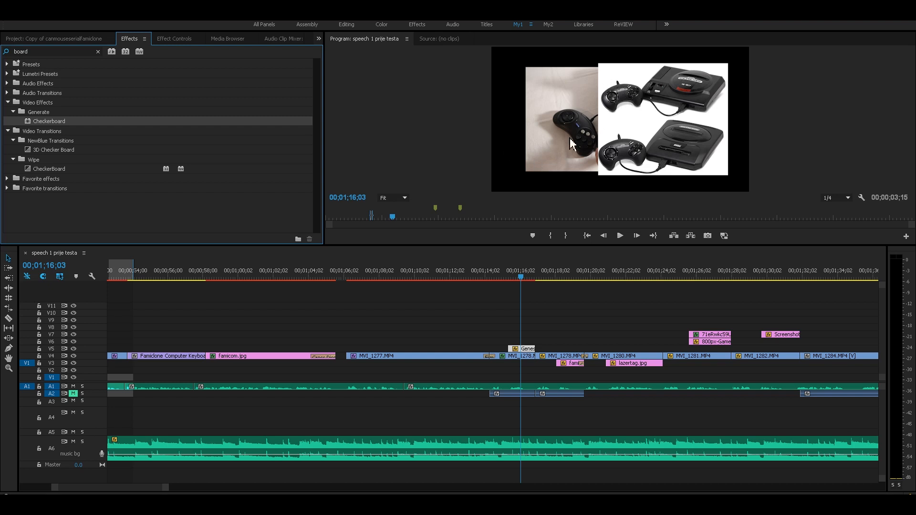
pyautogui.moveTo(634, 60)
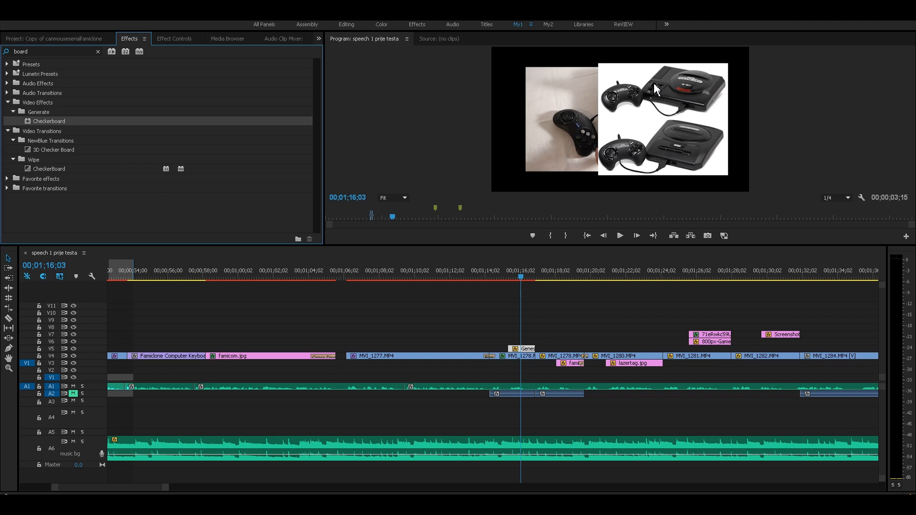
# Clear the Effects panel search to show the full library.
pyautogui.click(97, 52)
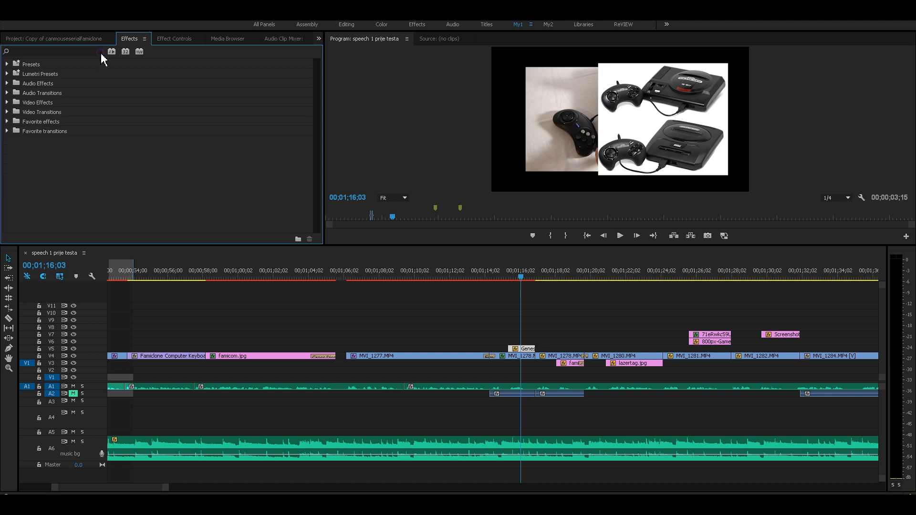
pyautogui.moveTo(173, 170)
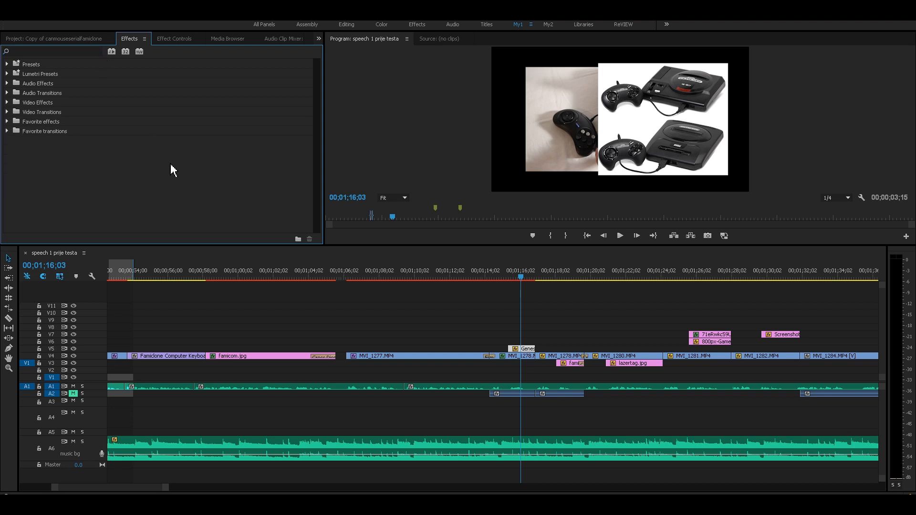